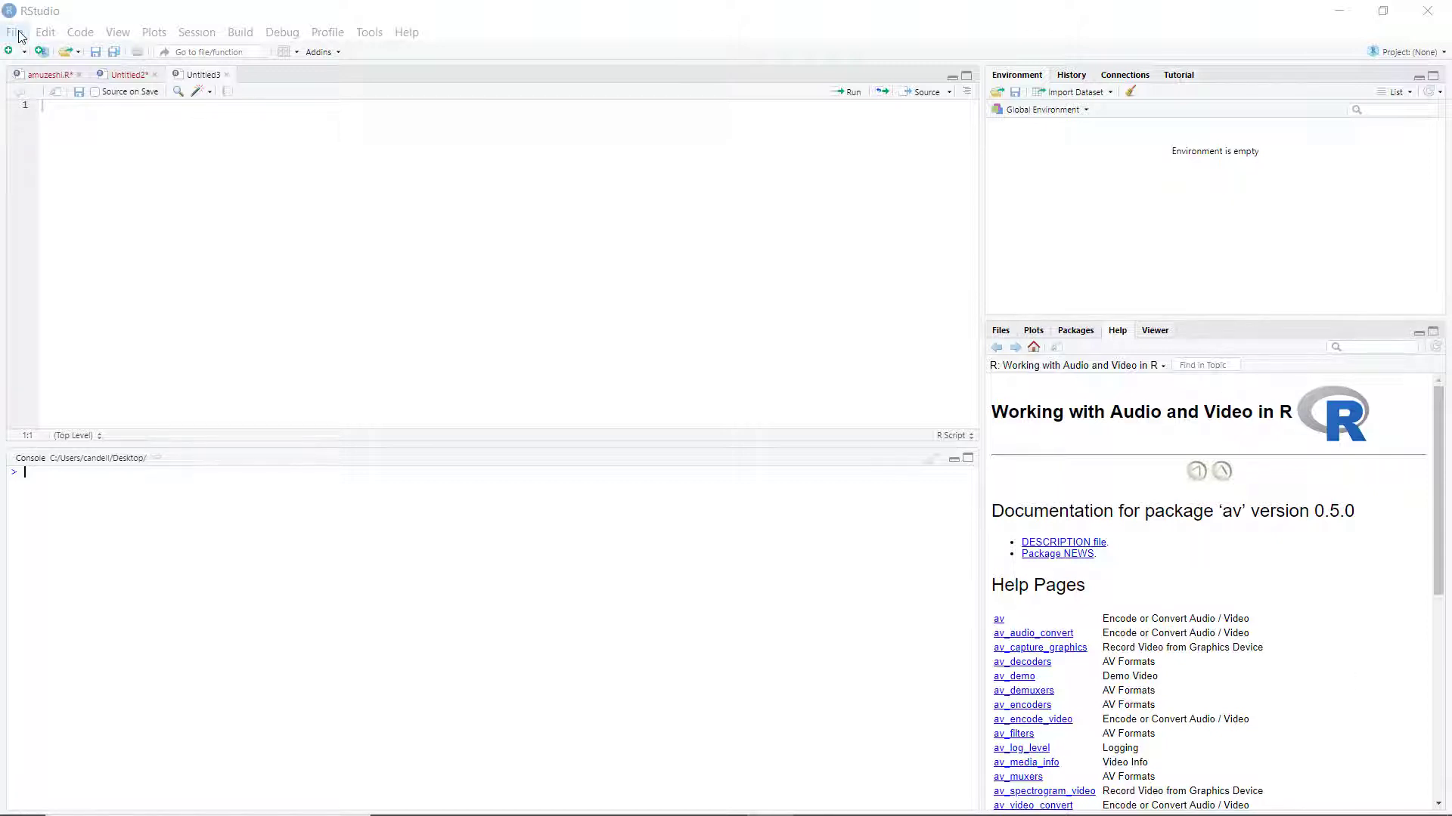
# - Open the Import Dataset From Excel dialog from the File menu
pyautogui.click(14, 32)
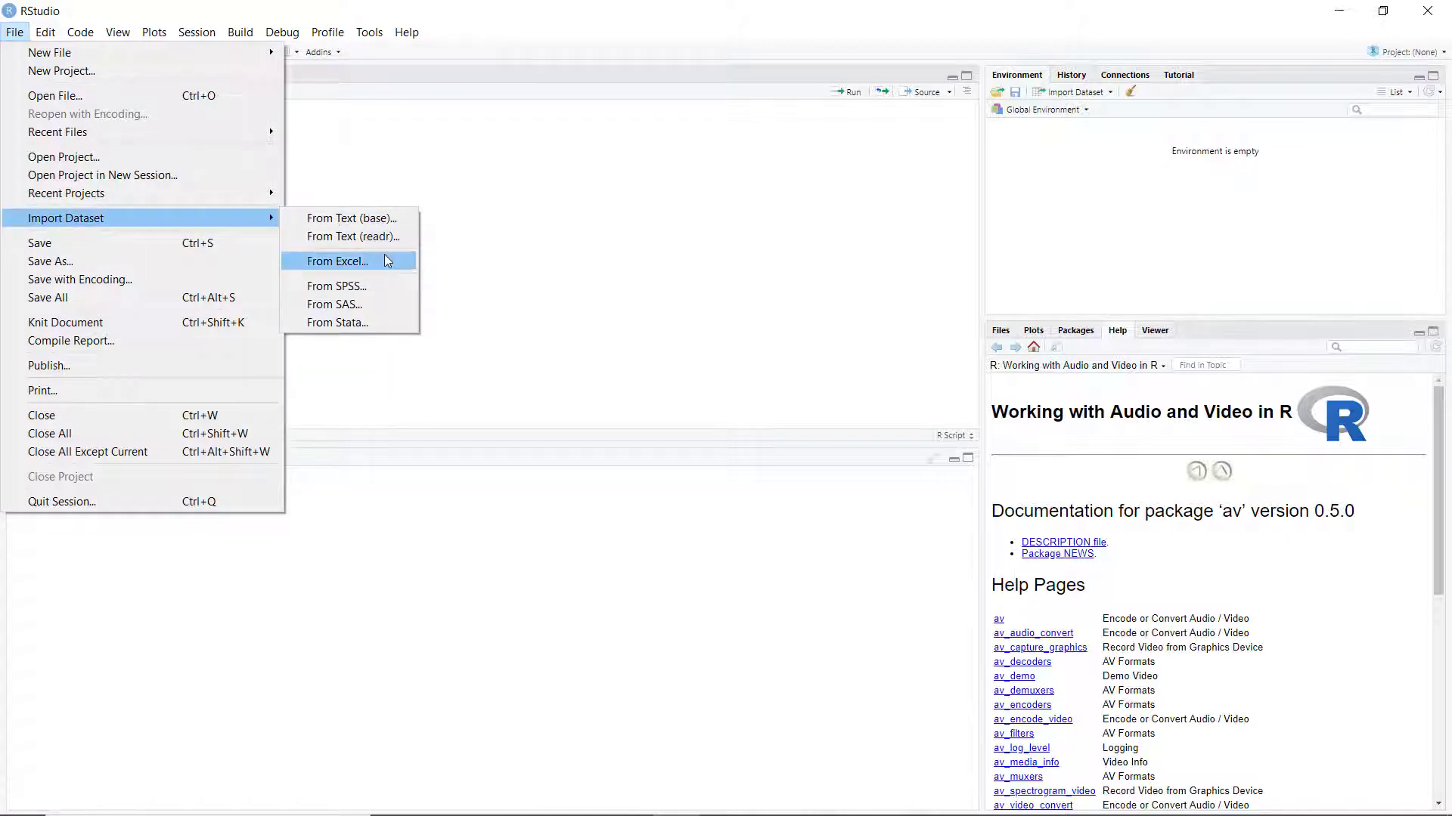
pyautogui.moveTo(356, 268)
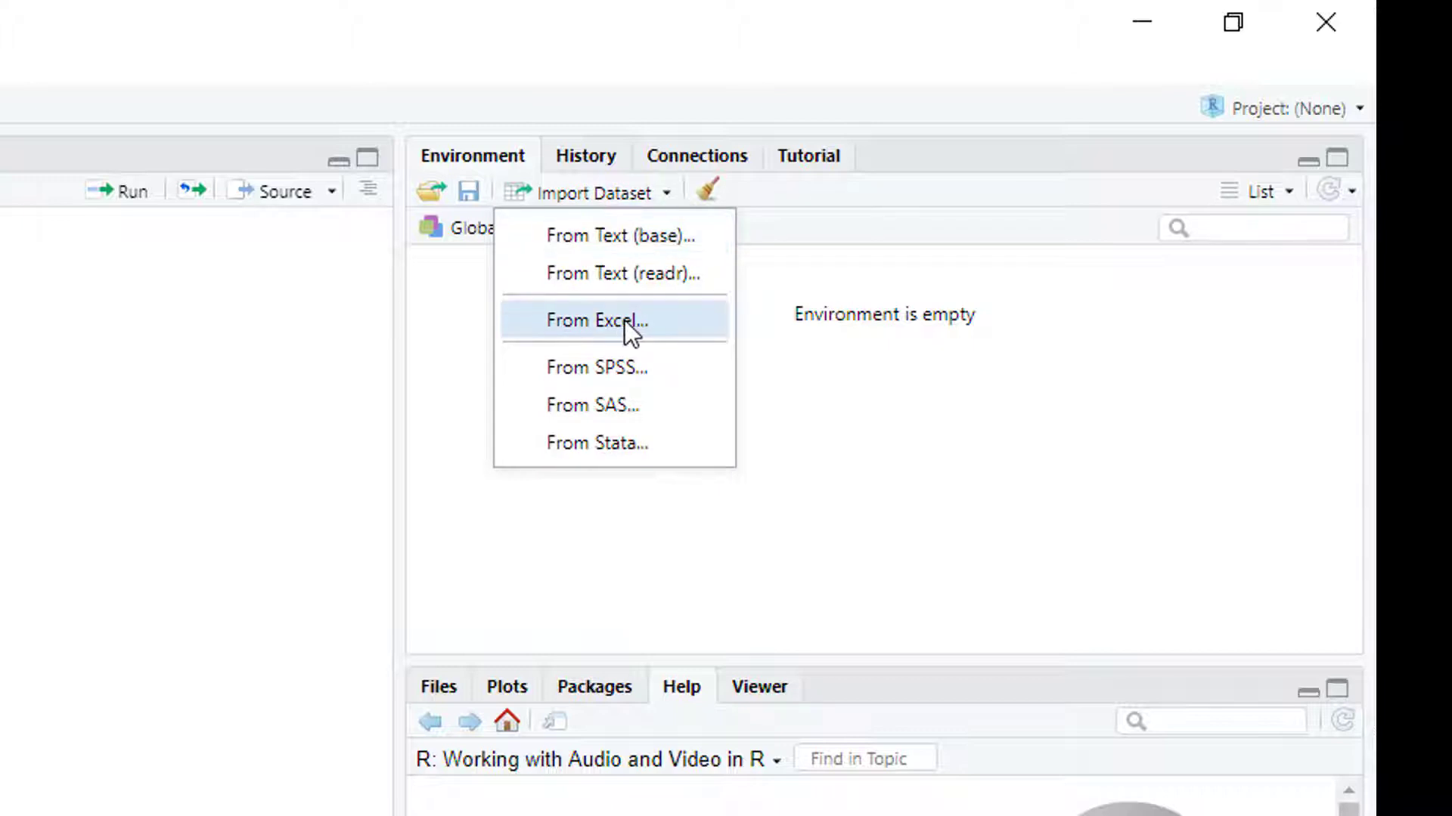
pyautogui.moveTo(611, 338)
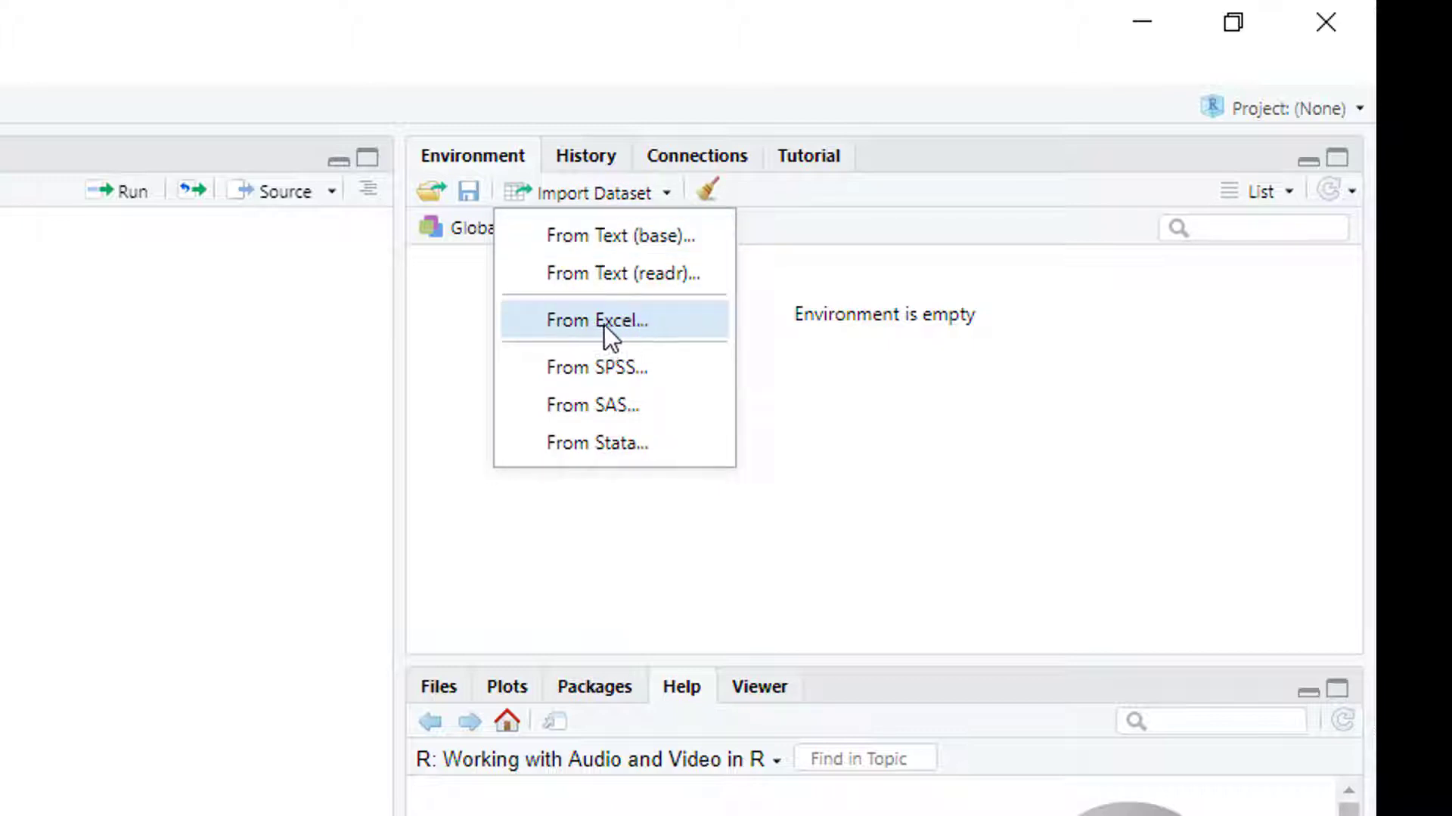
pyautogui.click(597, 321)
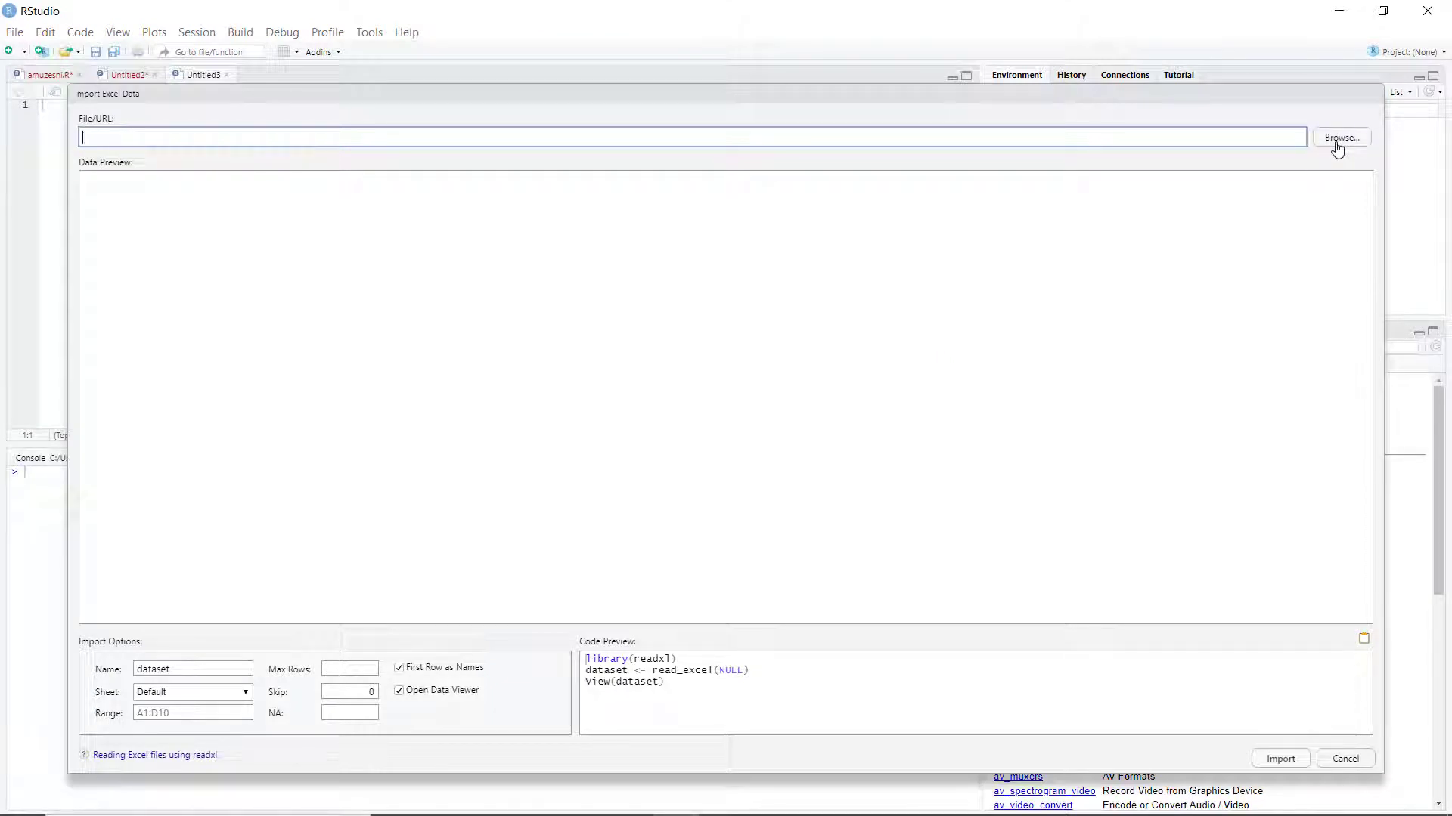
# - Browse to the R courses folder on the Desktop and load temp.xlsx
pyautogui.click(1339, 136)
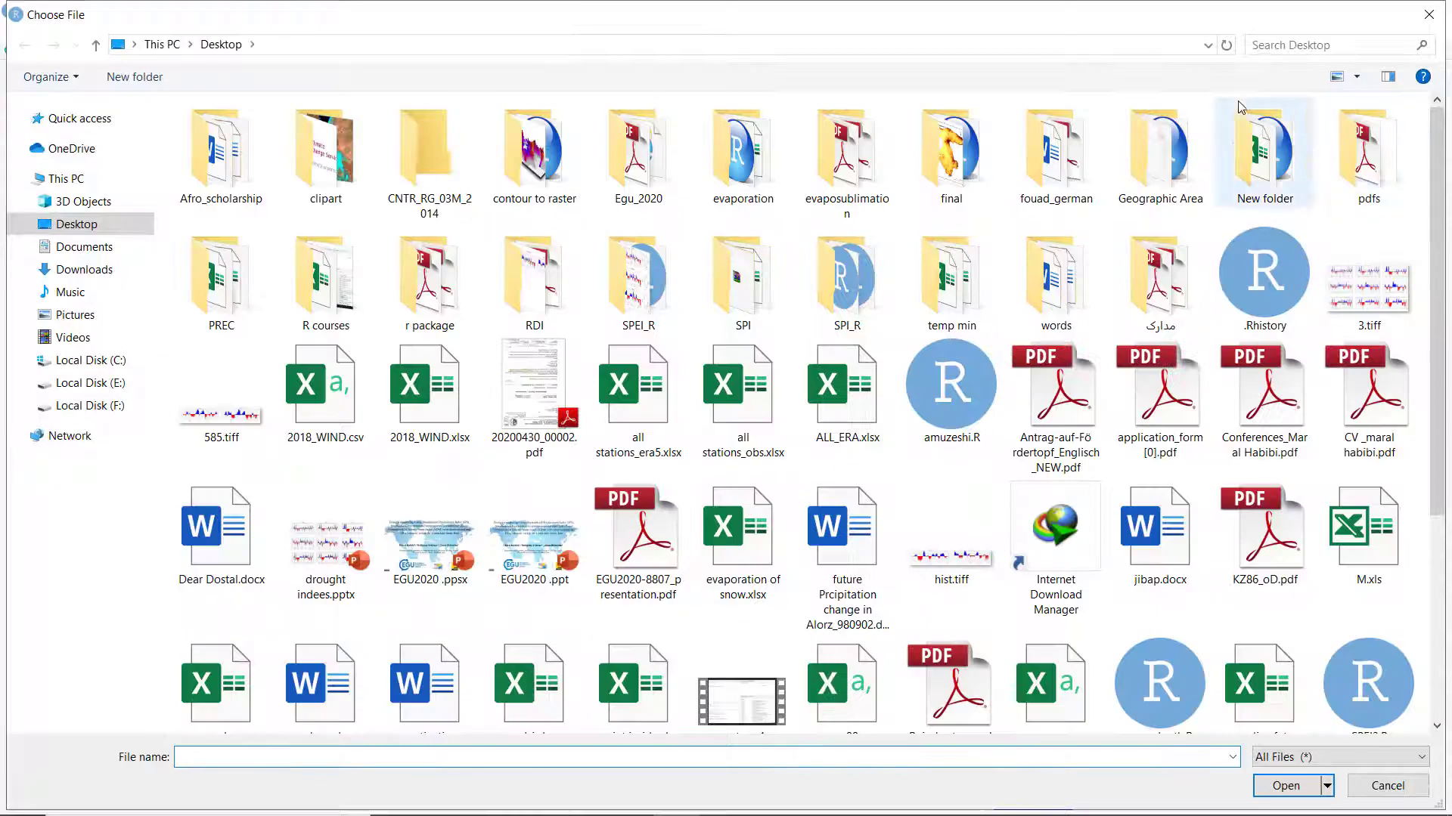
pyautogui.click(1324, 44)
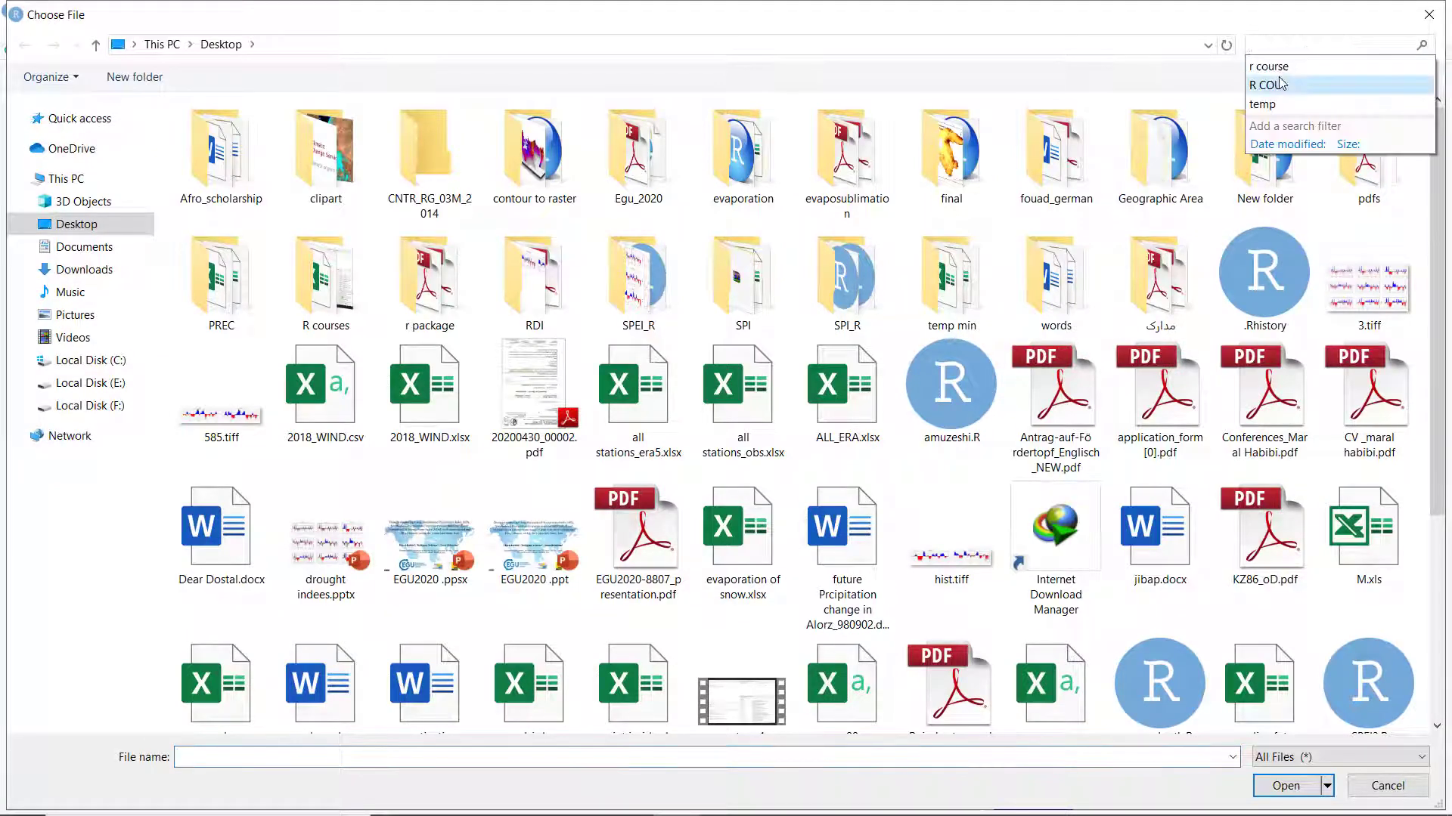
pyautogui.click(1269, 66)
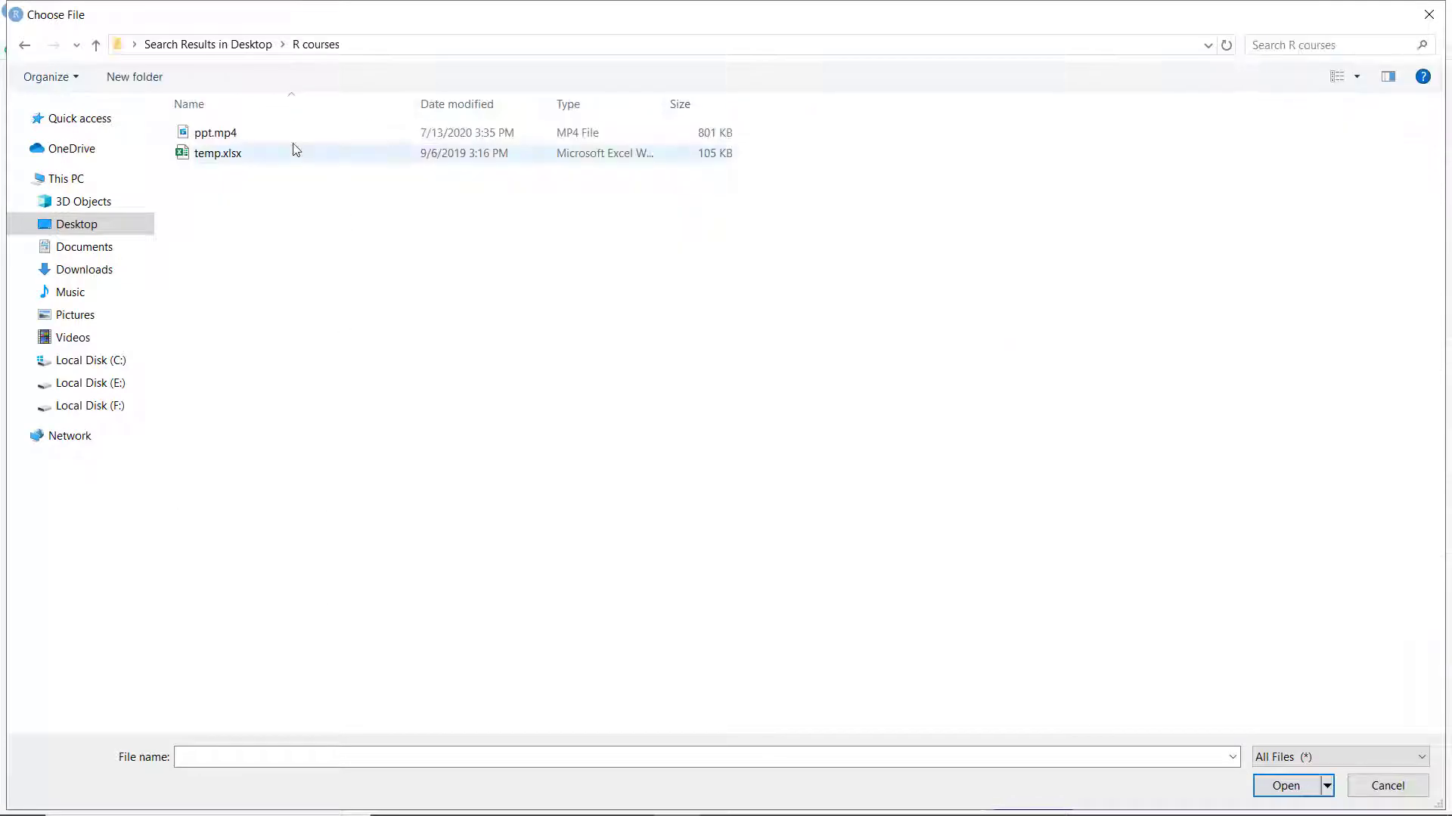
pyautogui.click(218, 153)
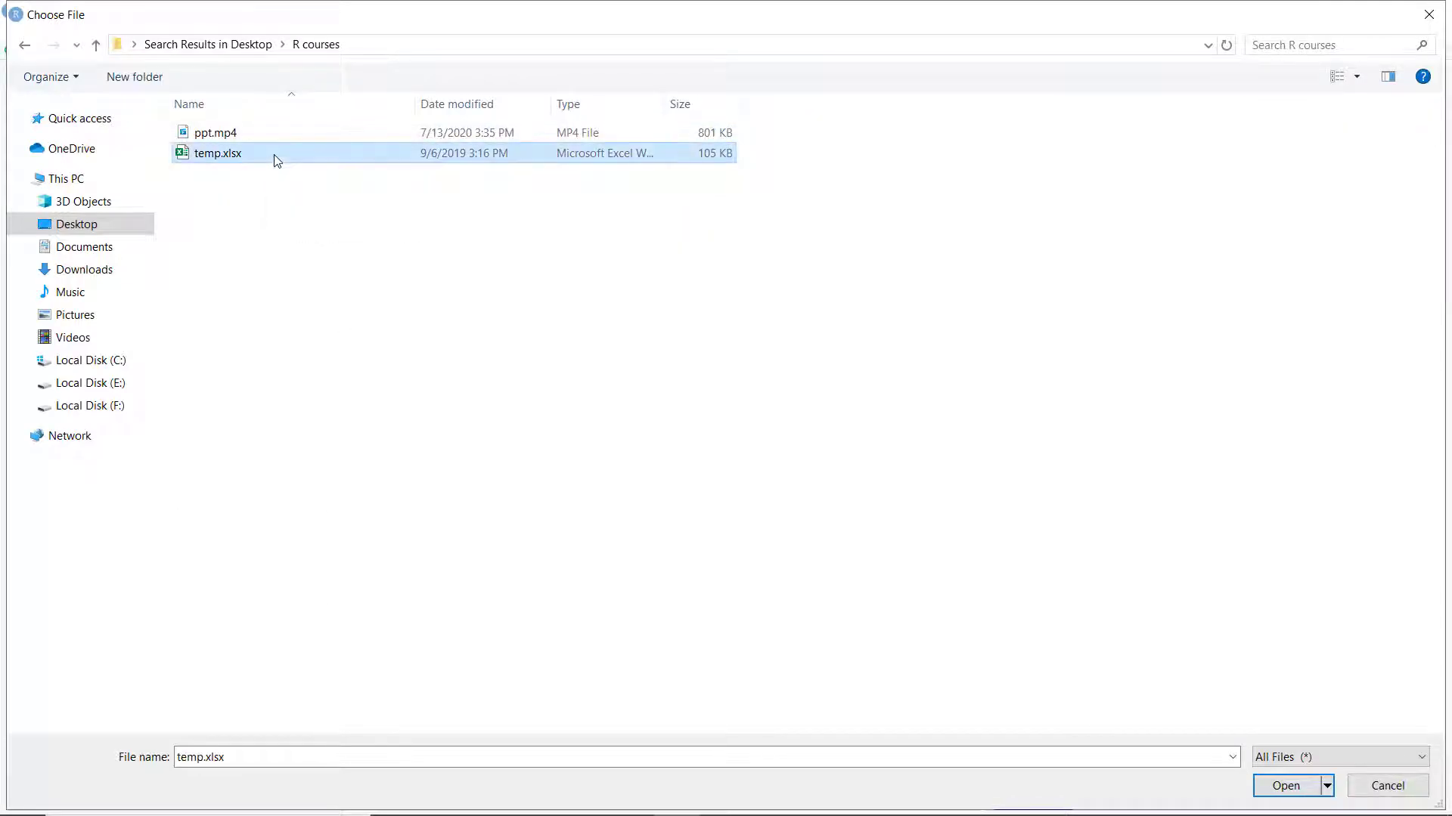
pyautogui.click(1285, 785)
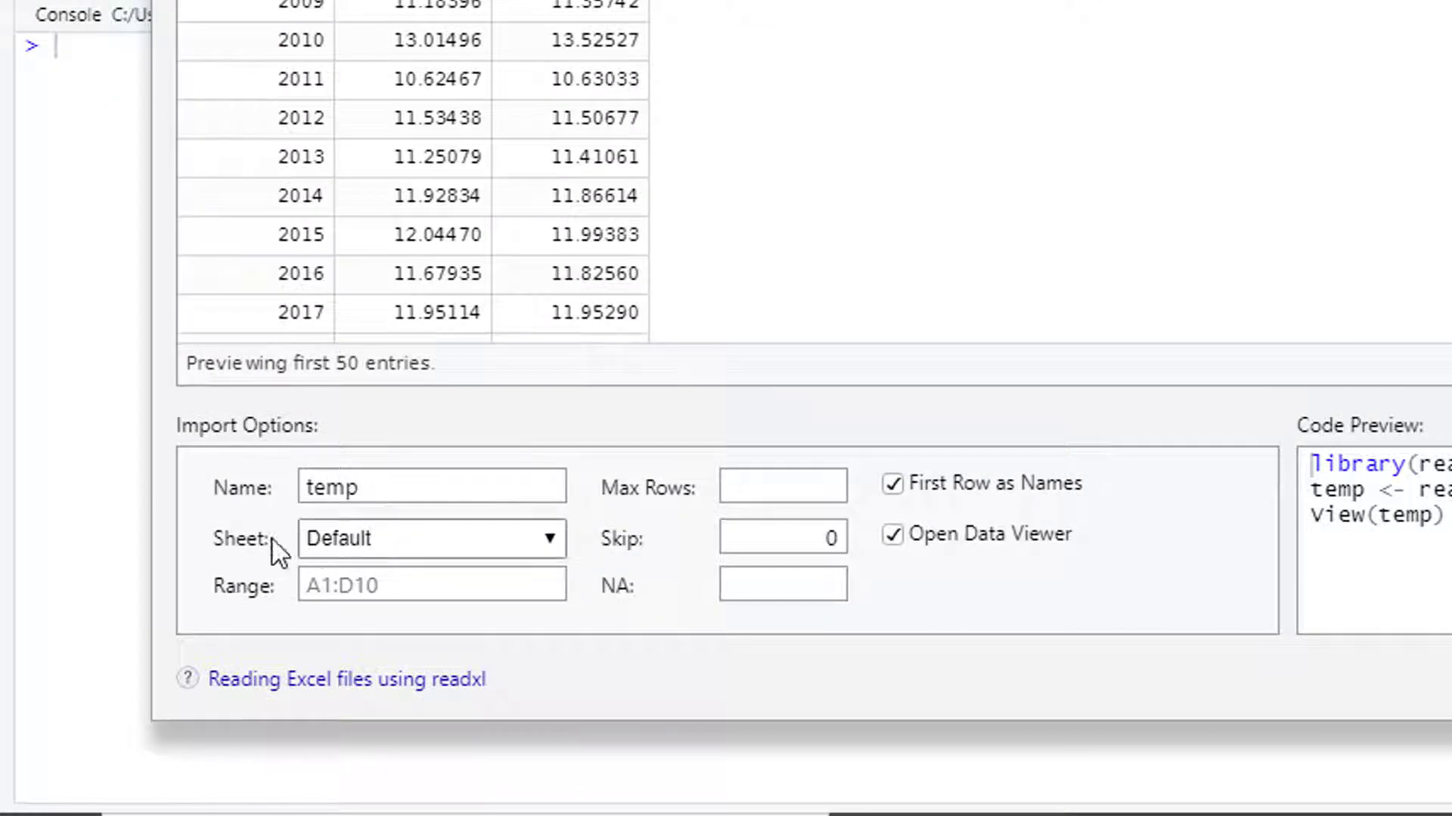
# - Keep the Default sheet and import the data as temp
pyautogui.click(430, 538)
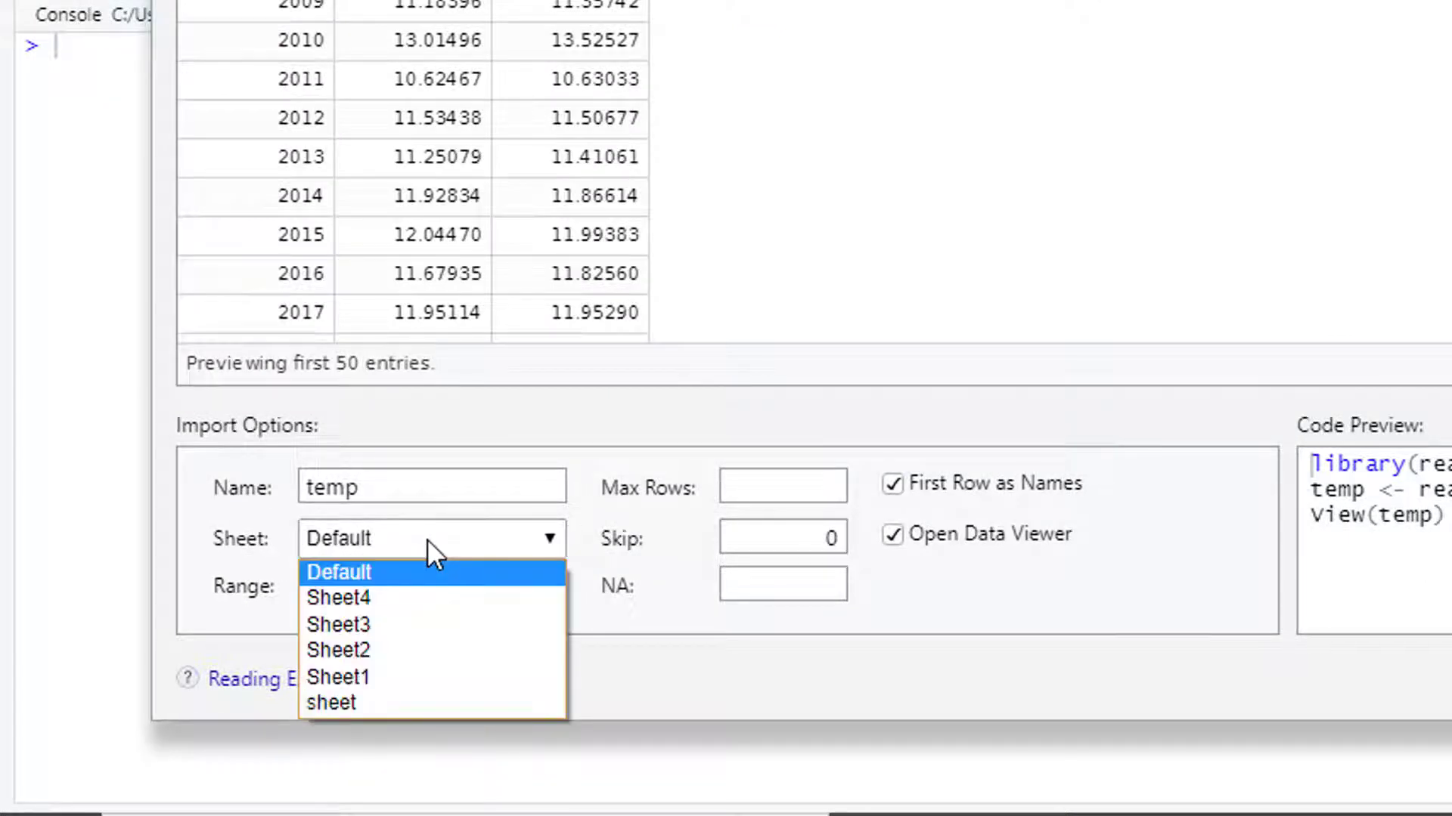
pyautogui.moveTo(491, 555)
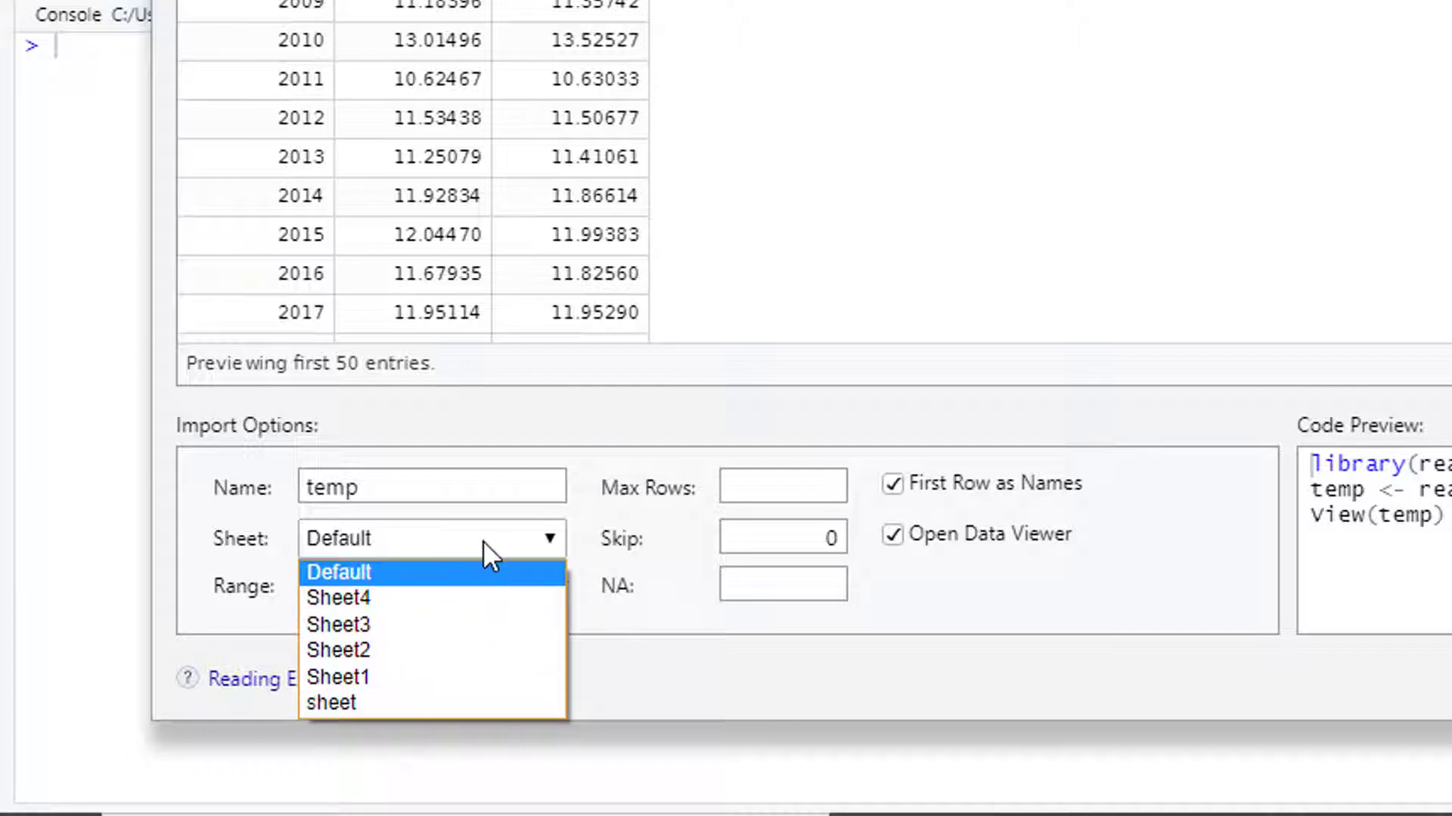
pyautogui.click(339, 573)
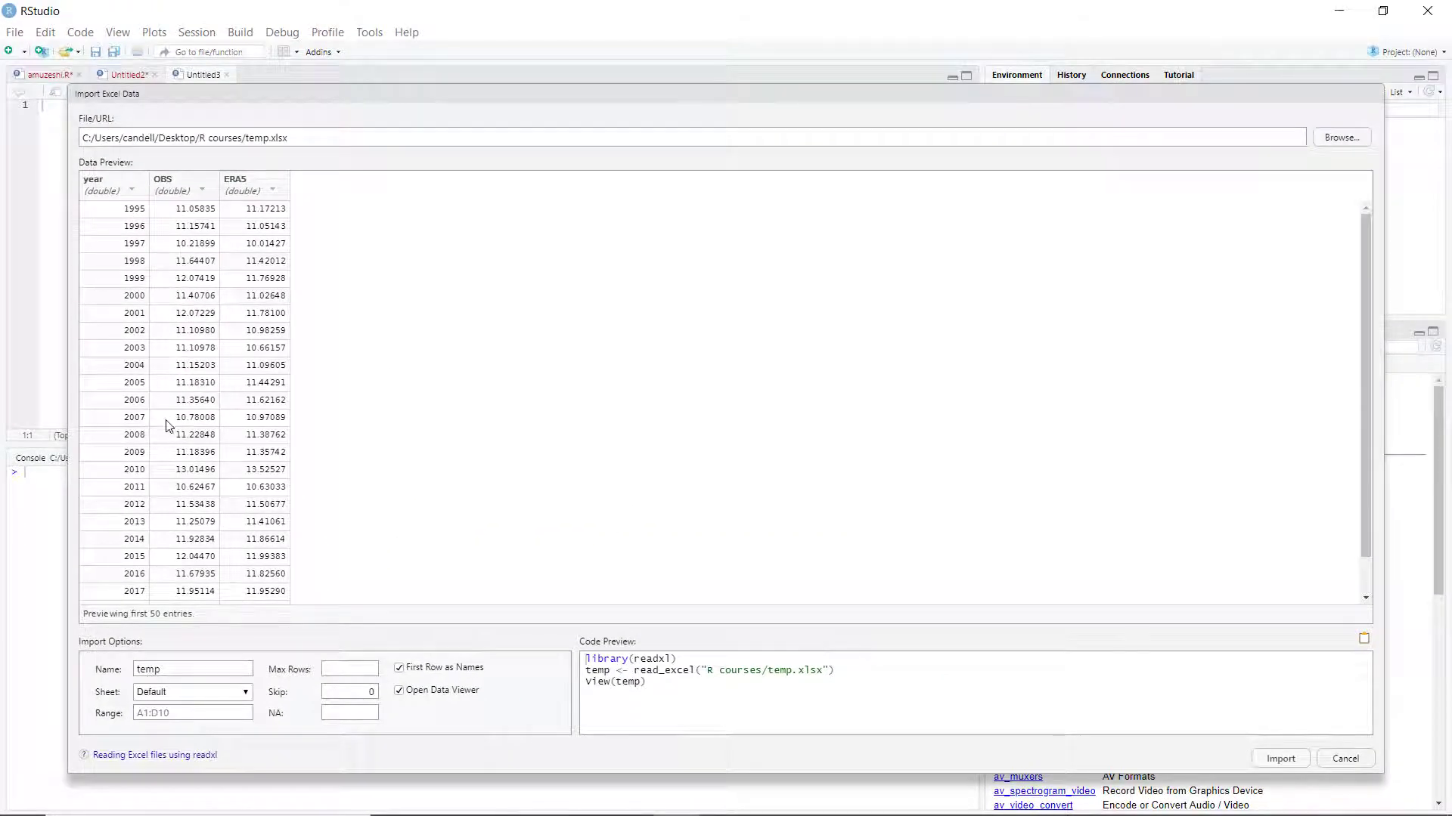
pyautogui.moveTo(1280, 759)
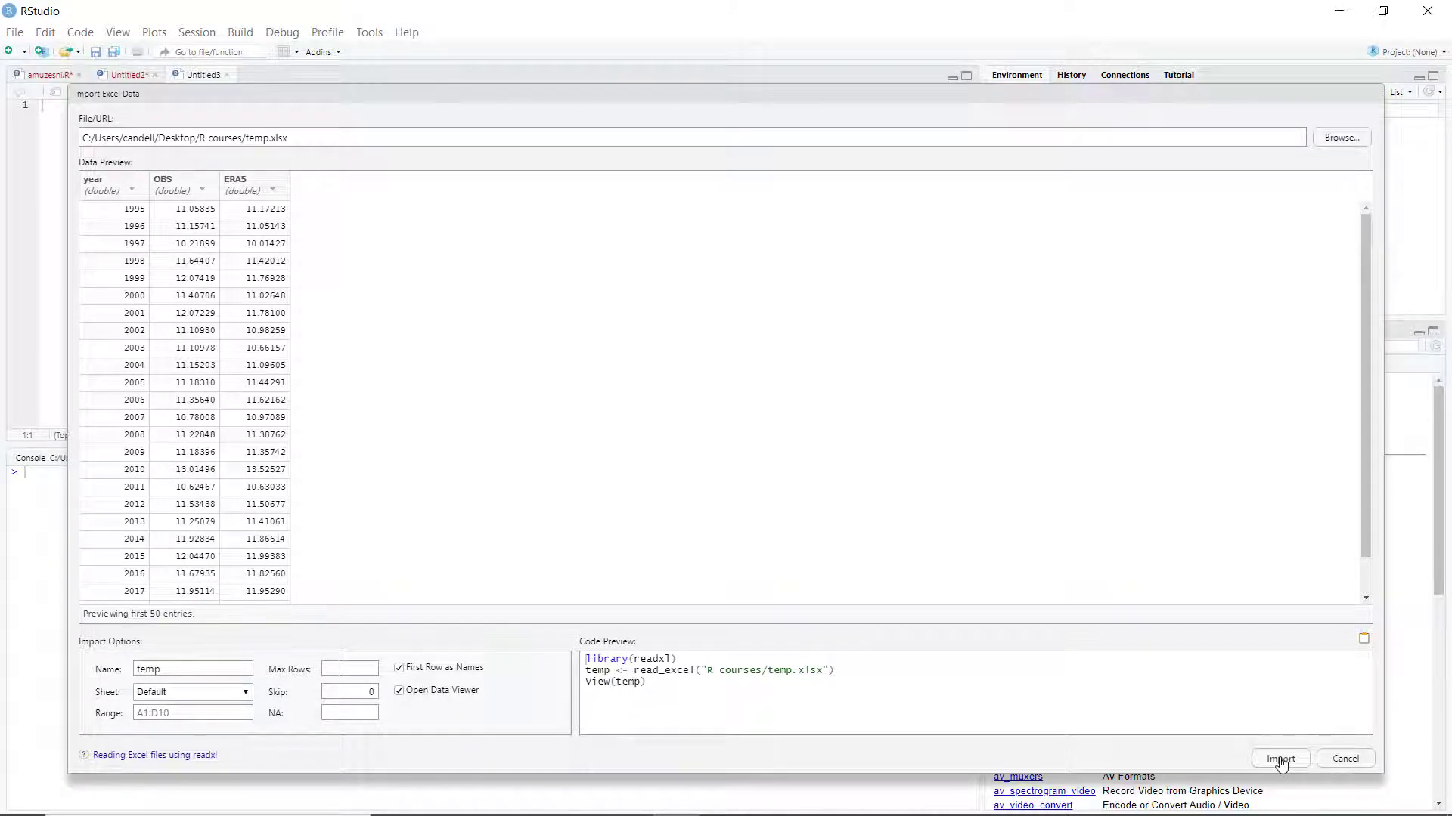
pyautogui.click(1280, 758)
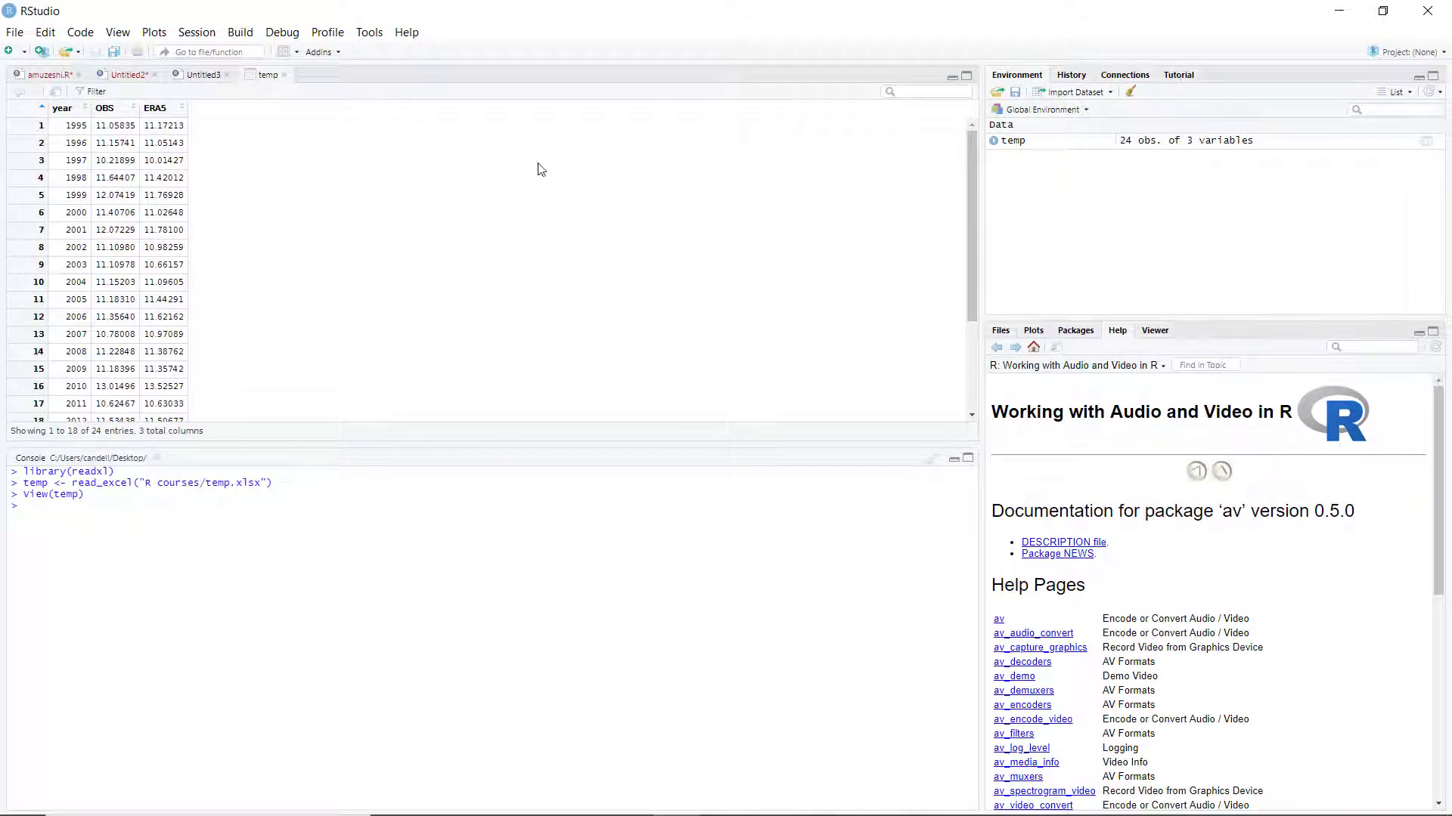
pyautogui.moveTo(211, 173)
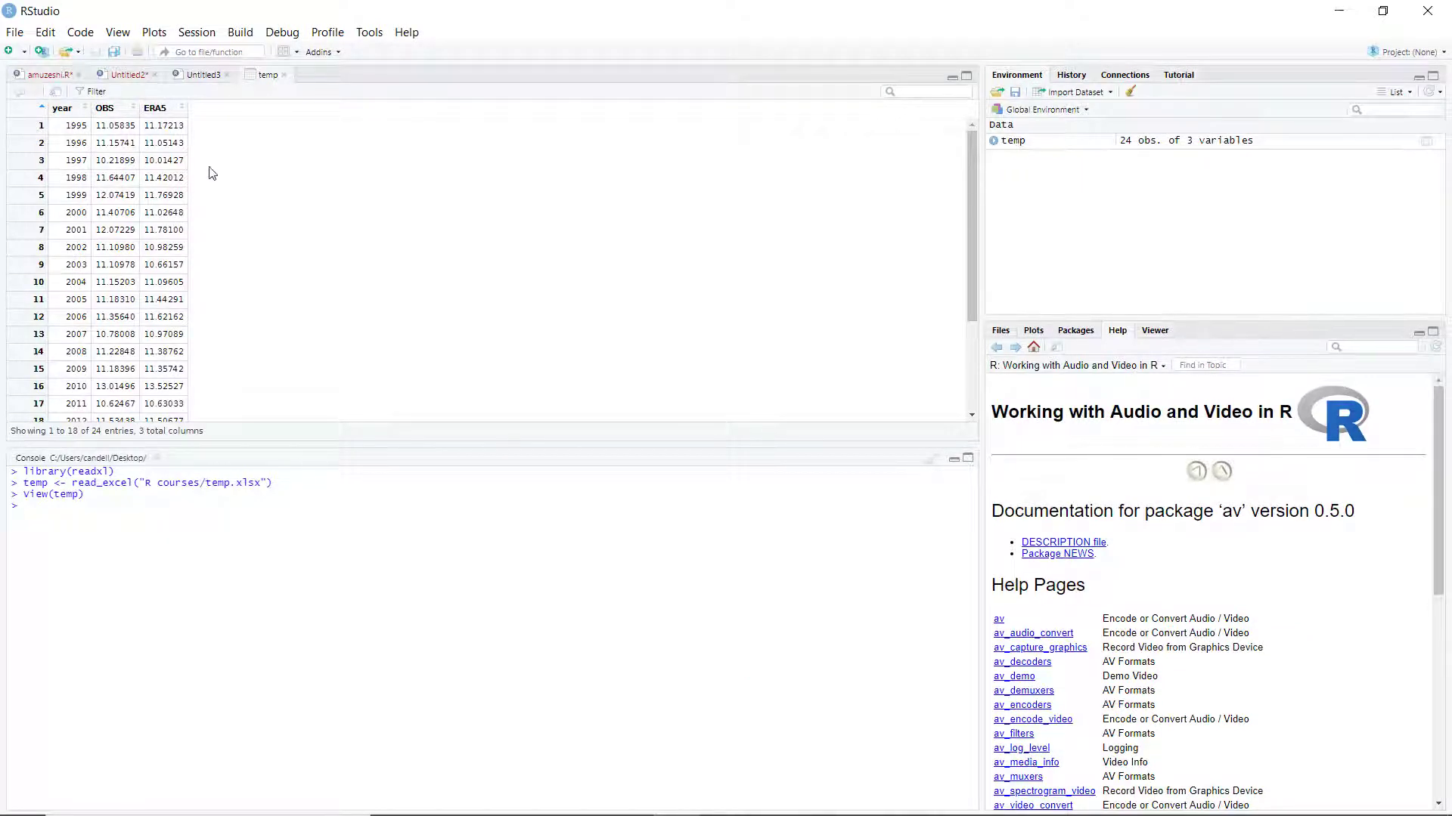
# - Switch from the data viewer through Untitled3 to the Untitled2 readxl script
pyautogui.click(202, 74)
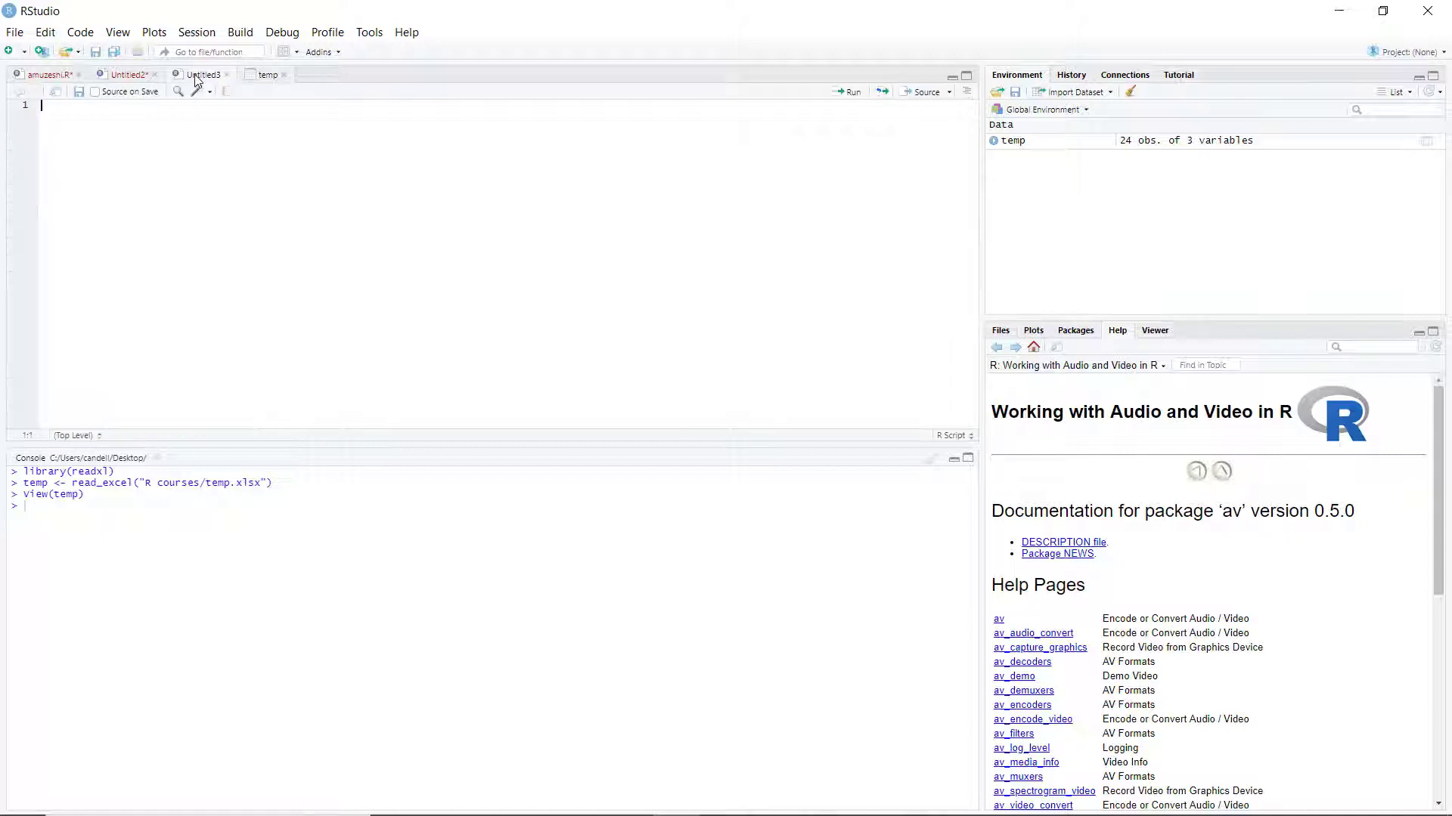
pyautogui.click(128, 74)
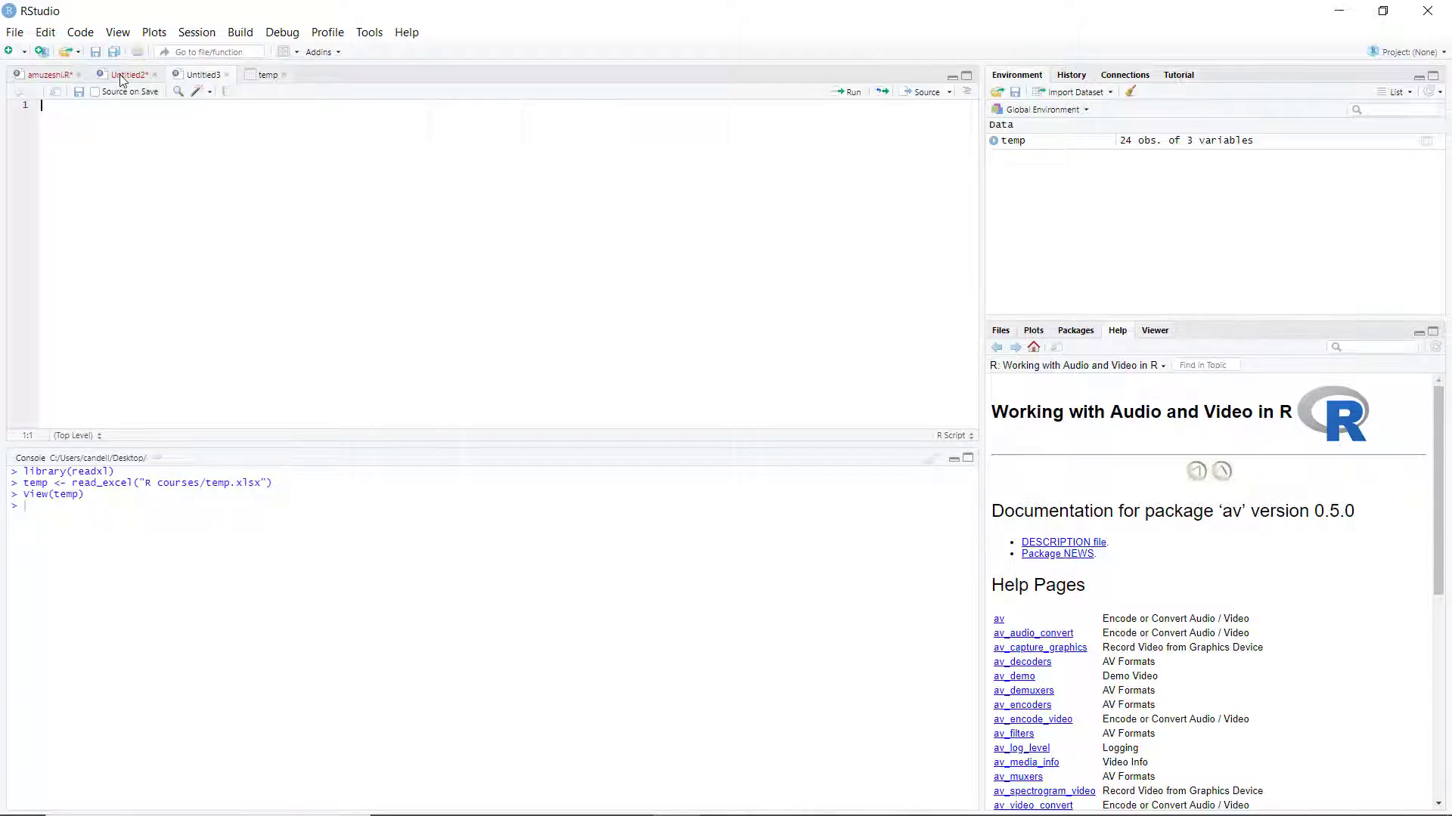
pyautogui.click(127, 74)
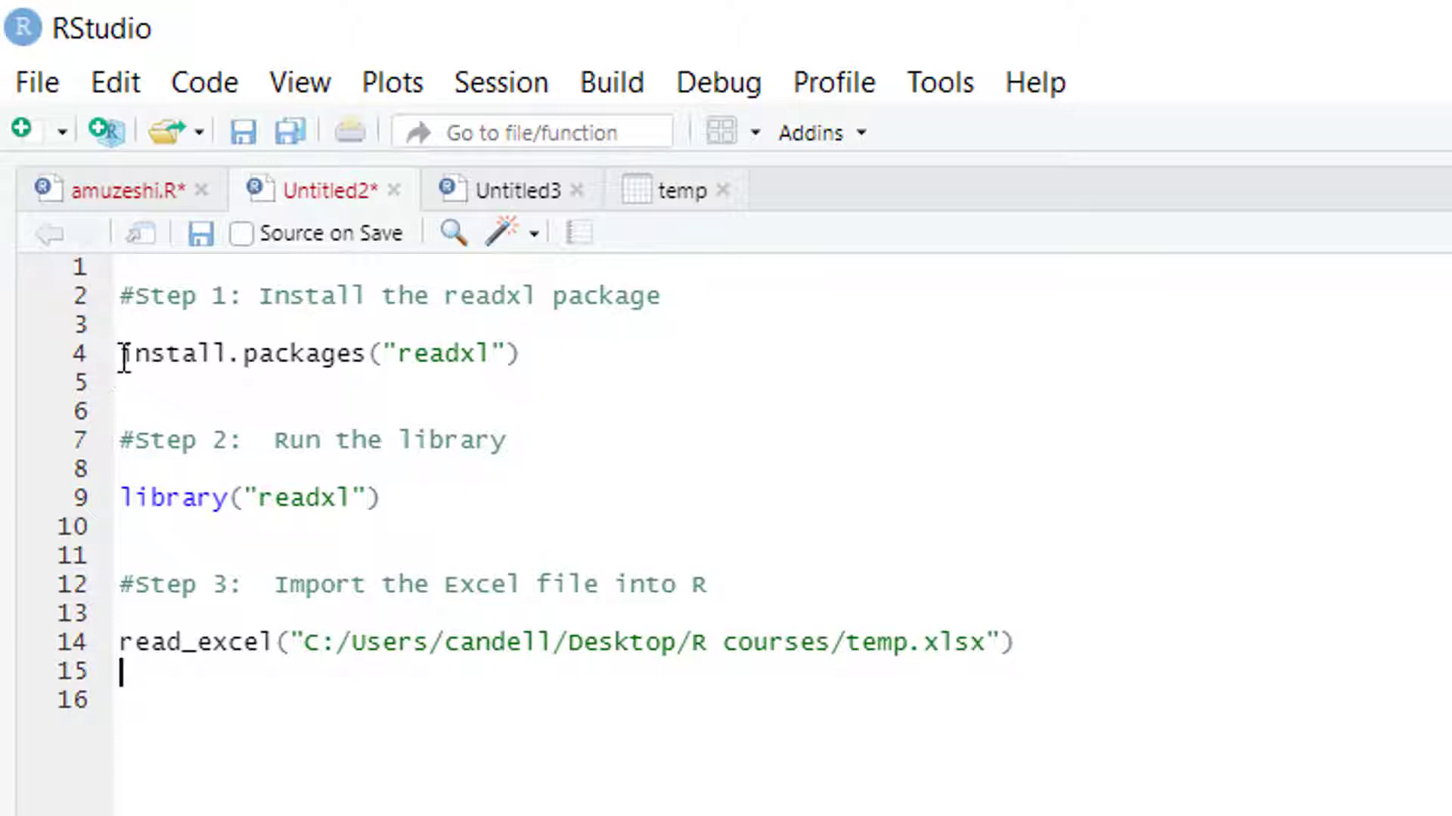
# - Install the readxl package from CRAN with dependencies via the Packages pane
pyautogui.tripleClick(314, 354)
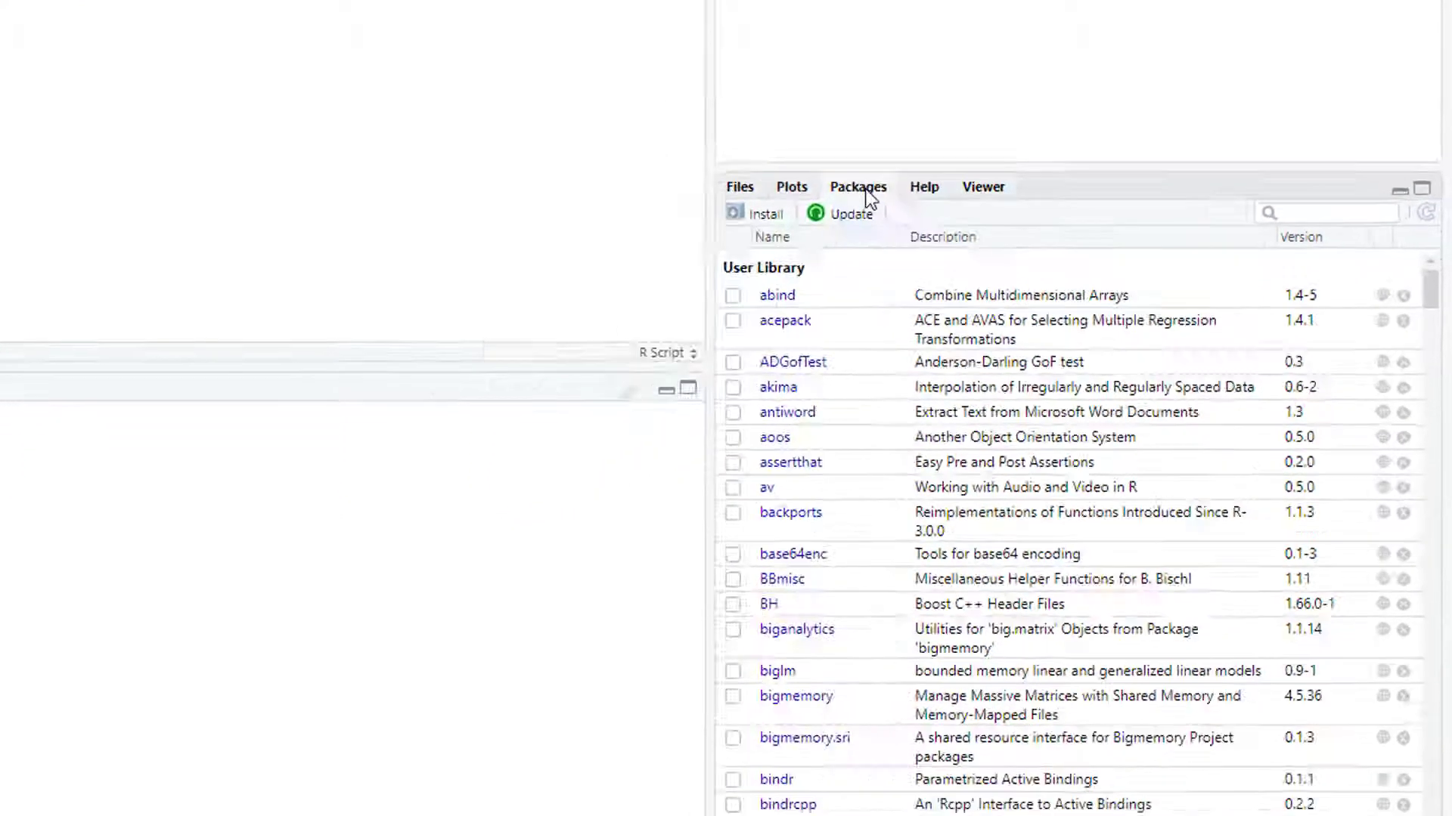
pyautogui.click(765, 214)
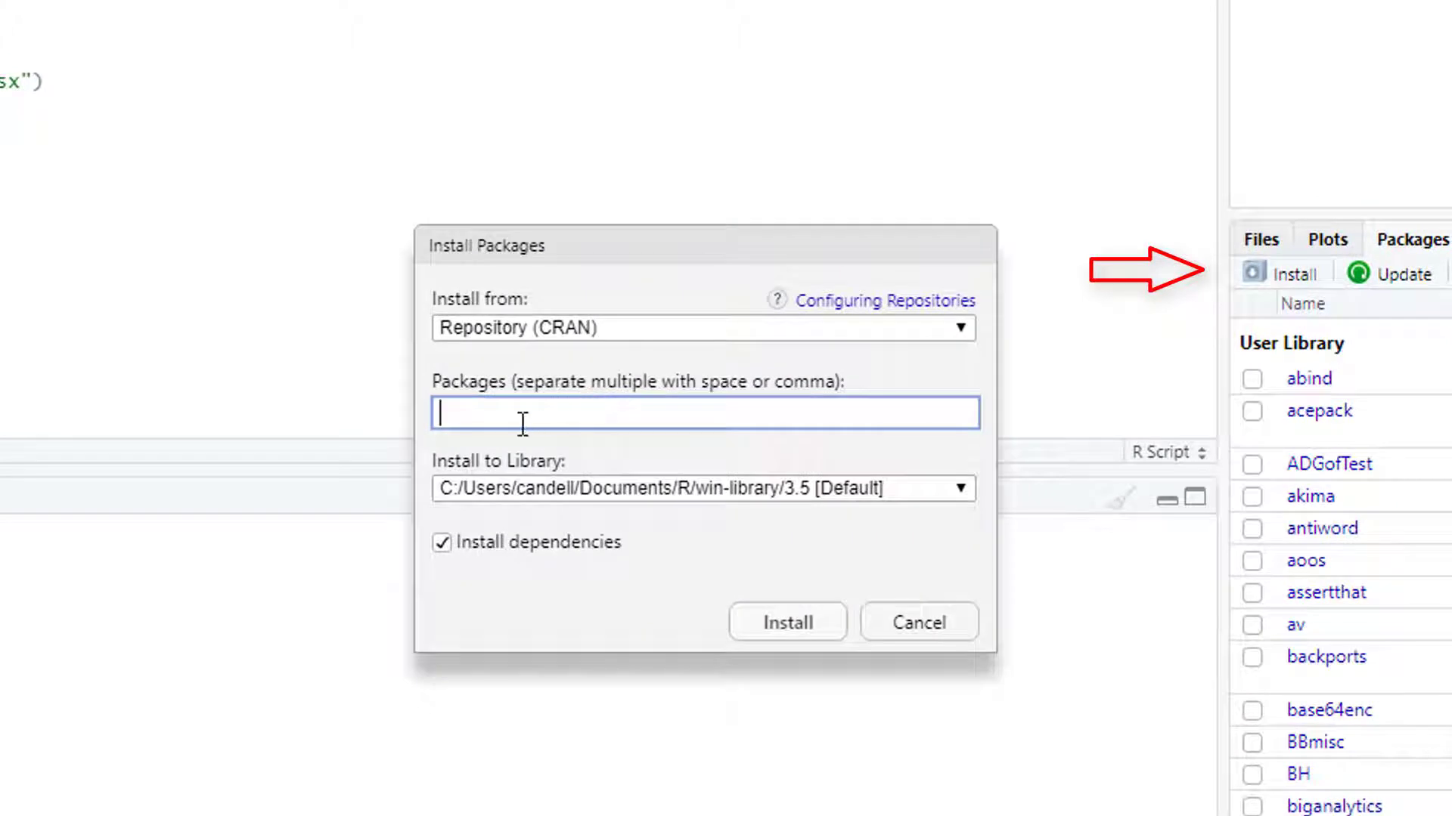
pyautogui.write('read')
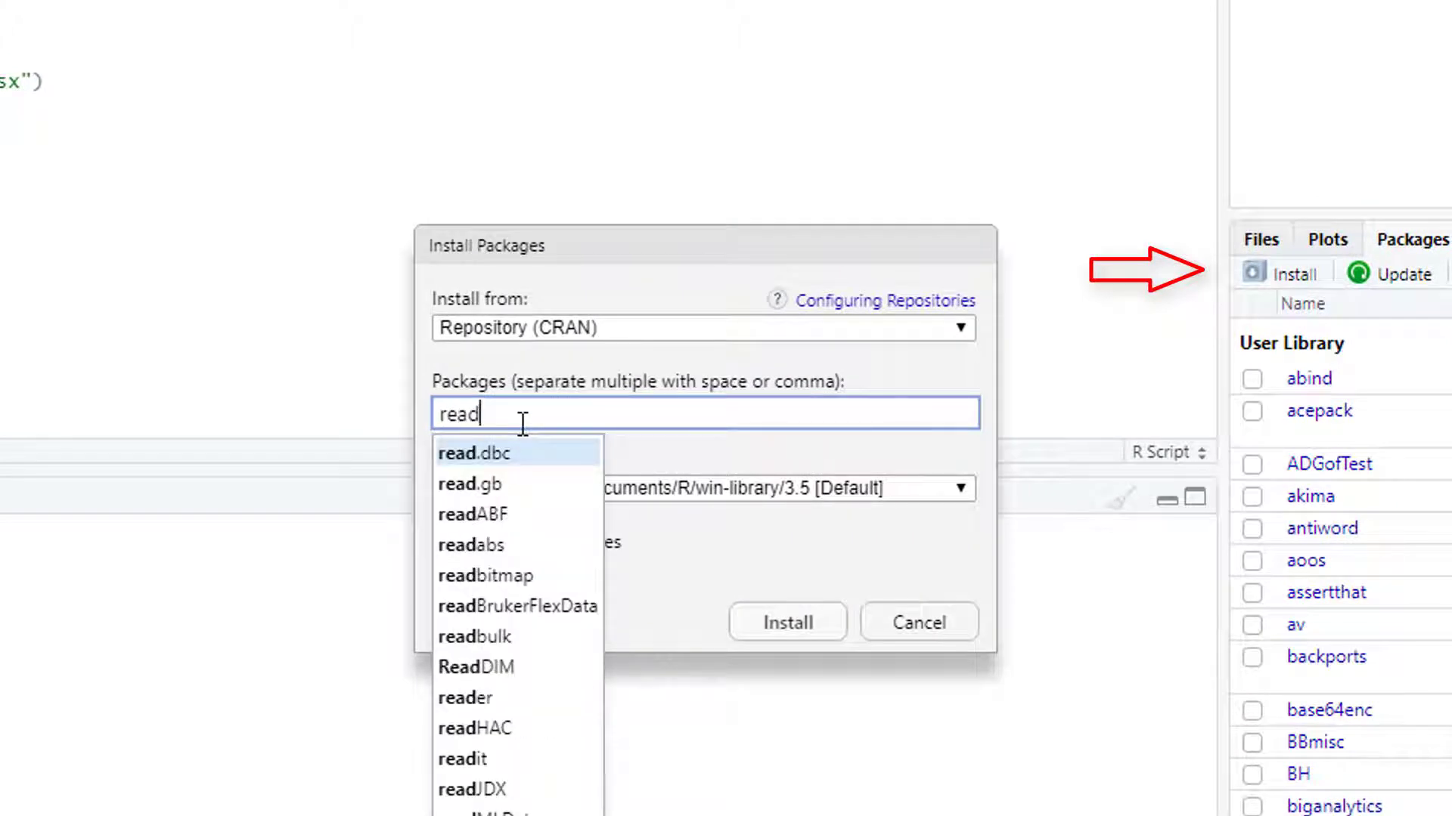
pyautogui.write('x')
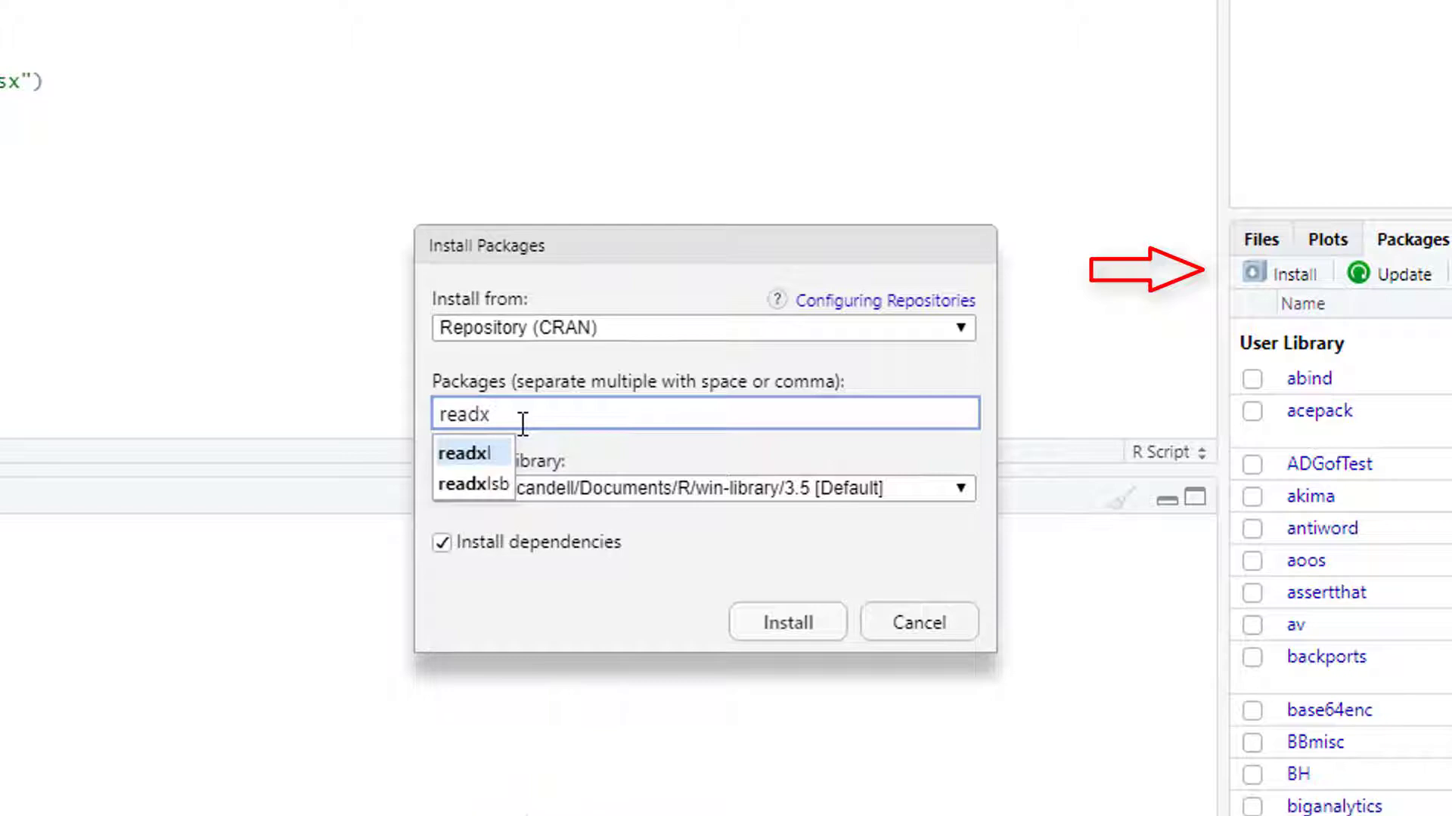
pyautogui.click(463, 454)
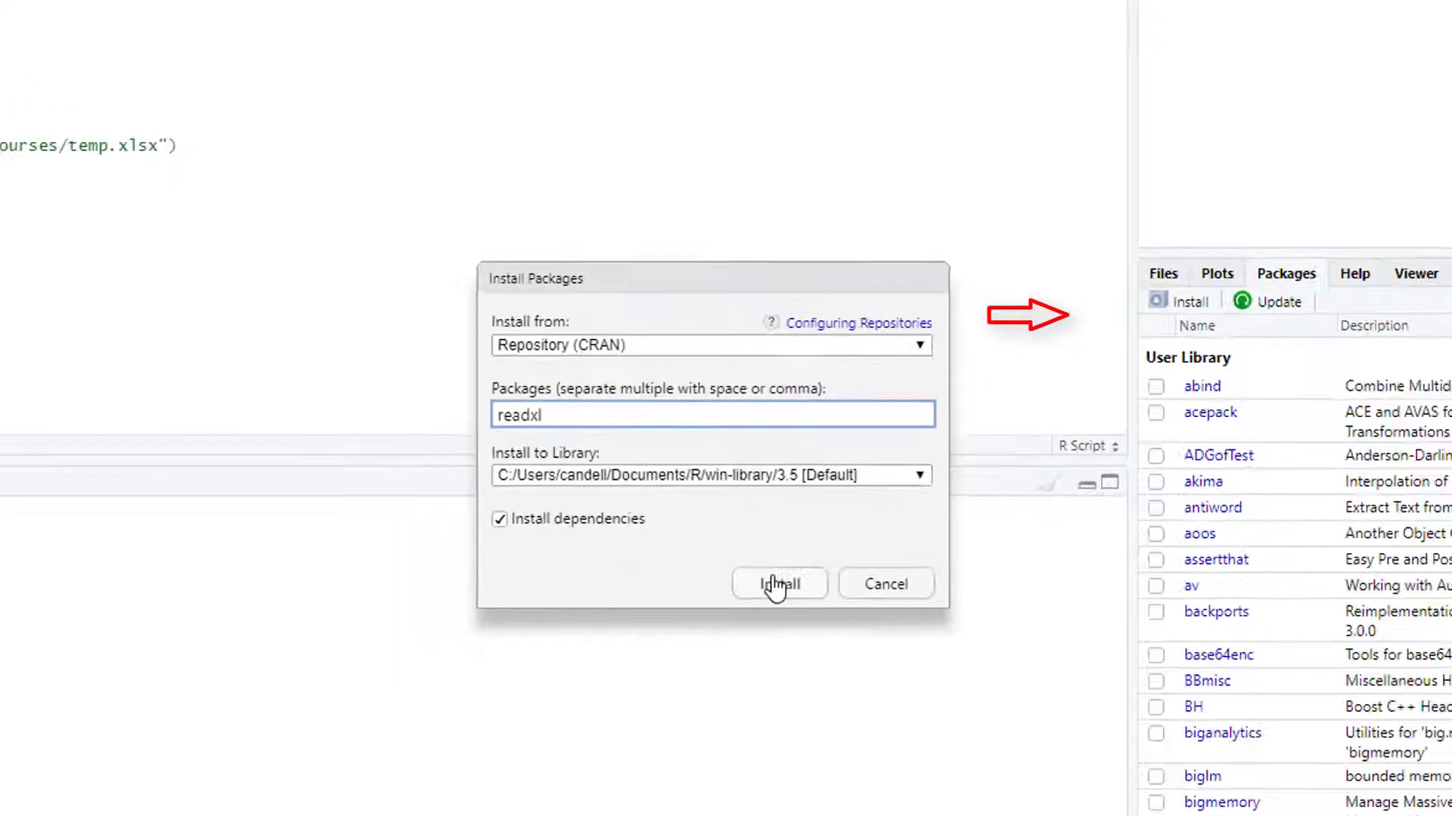
pyautogui.click(779, 584)
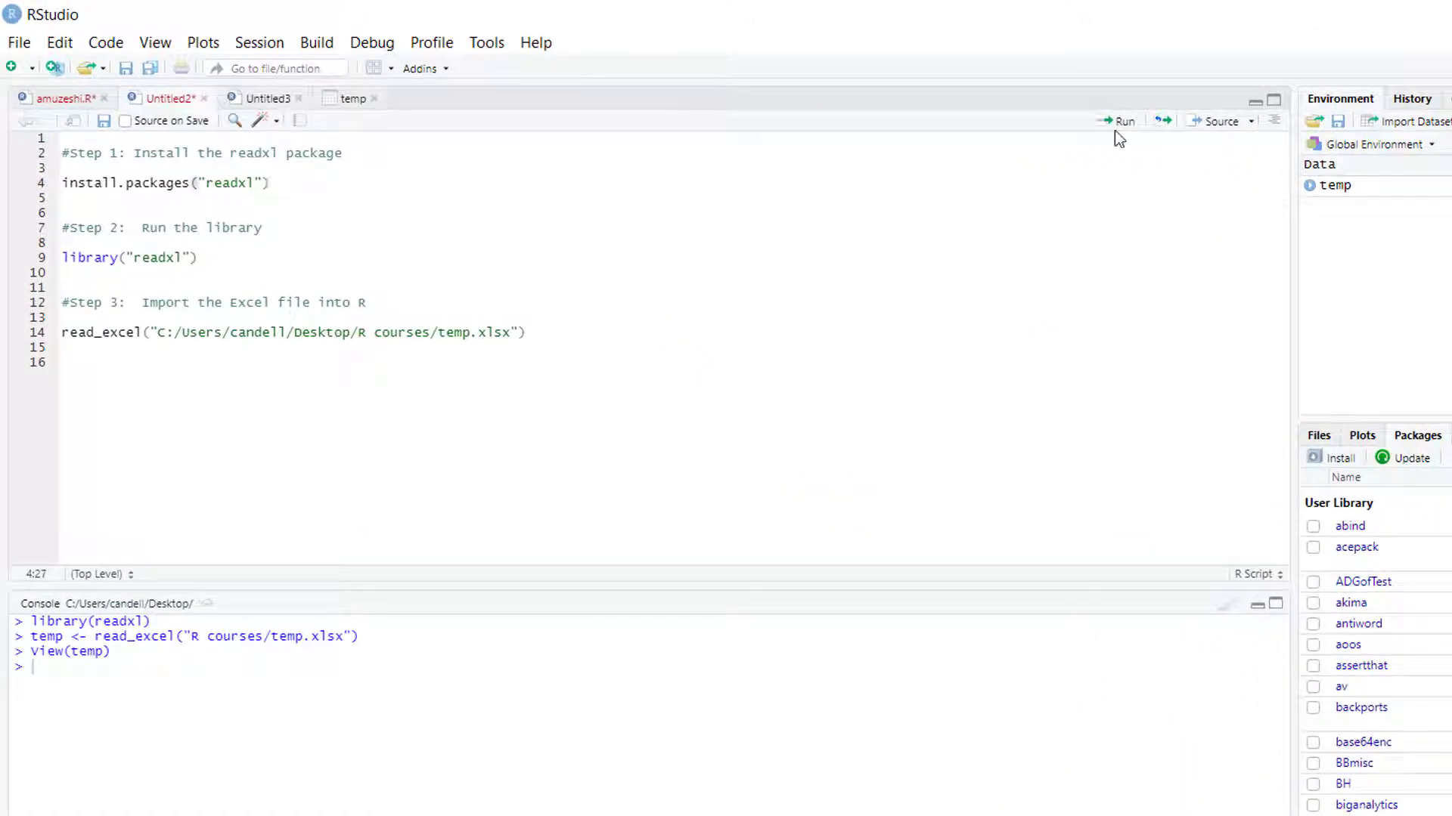
# - Run install.packages("readxl") and accept restarting R in the update dialog
pyautogui.click(1123, 120)
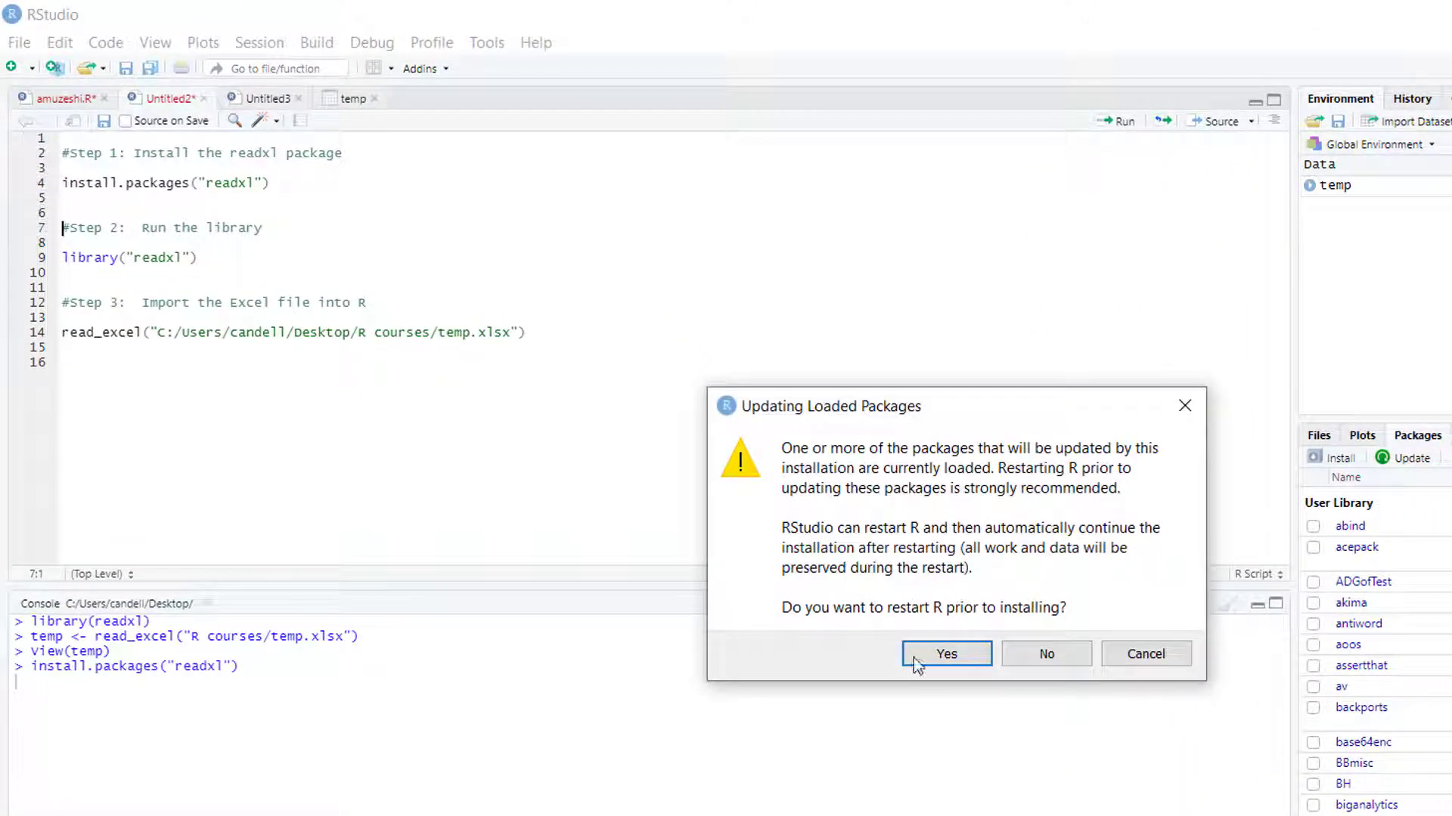
pyautogui.click(945, 653)
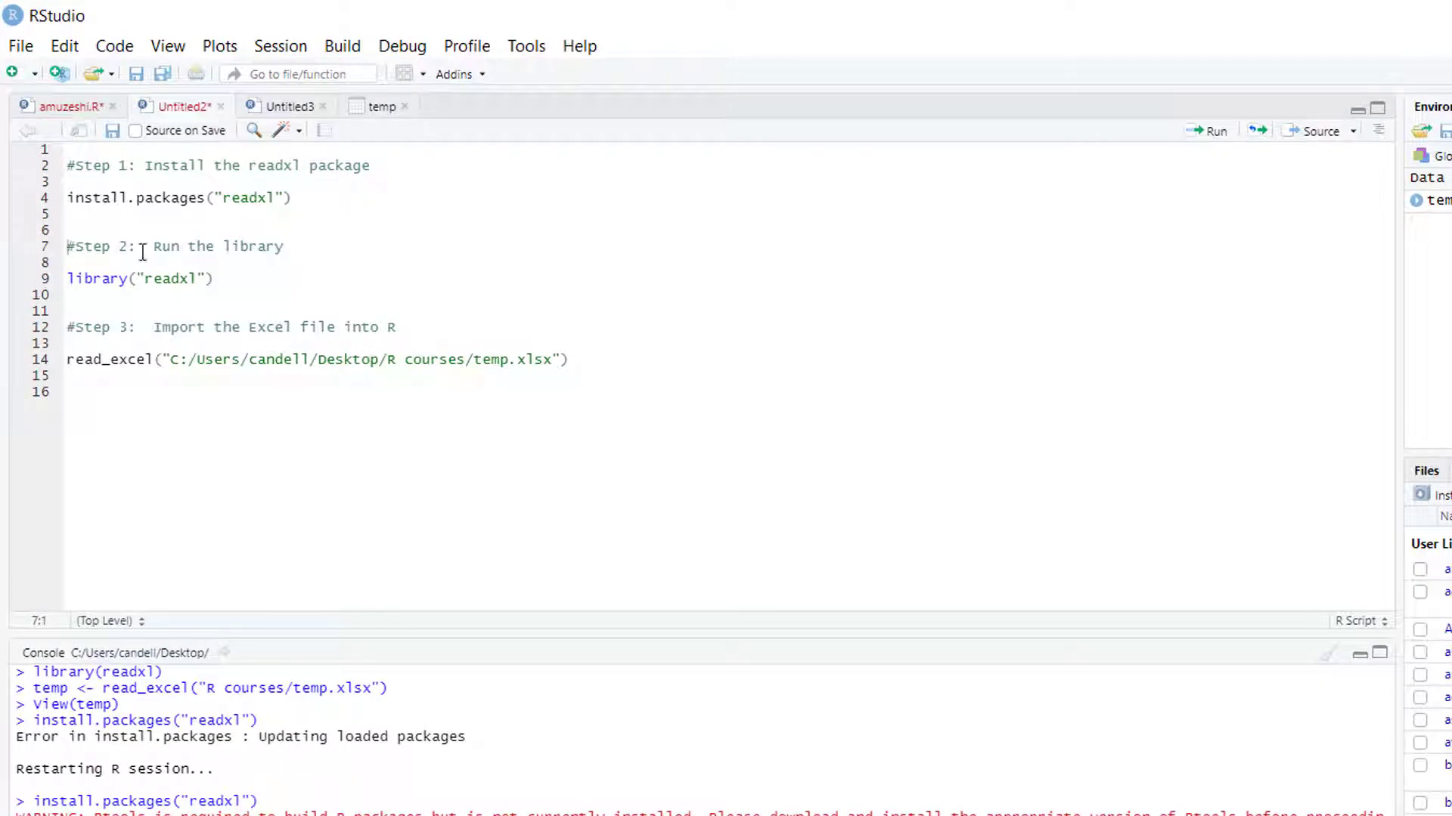
pyautogui.moveTo(155, 247); pyautogui.dragTo(290, 246)
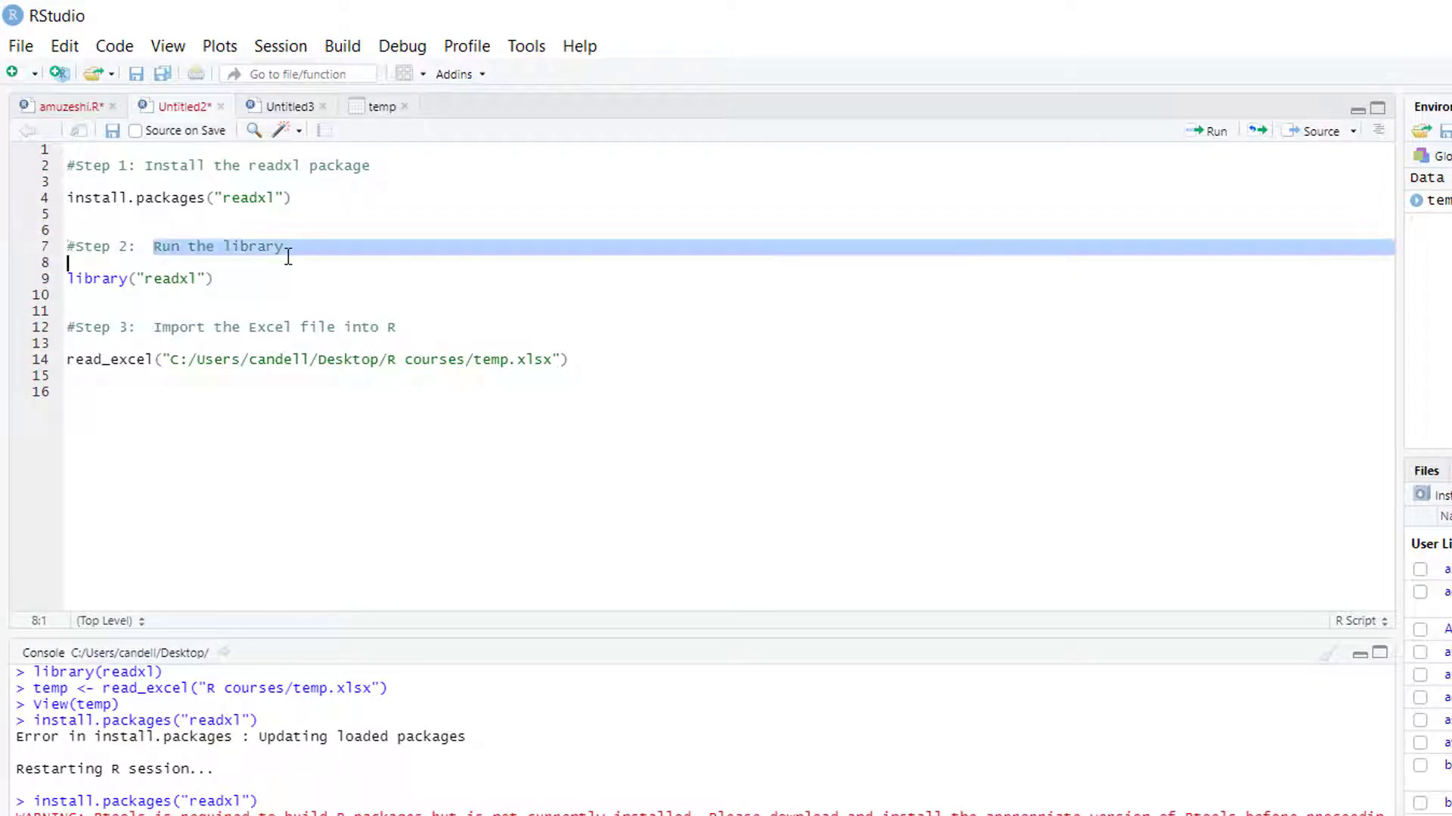
pyautogui.click(215, 279)
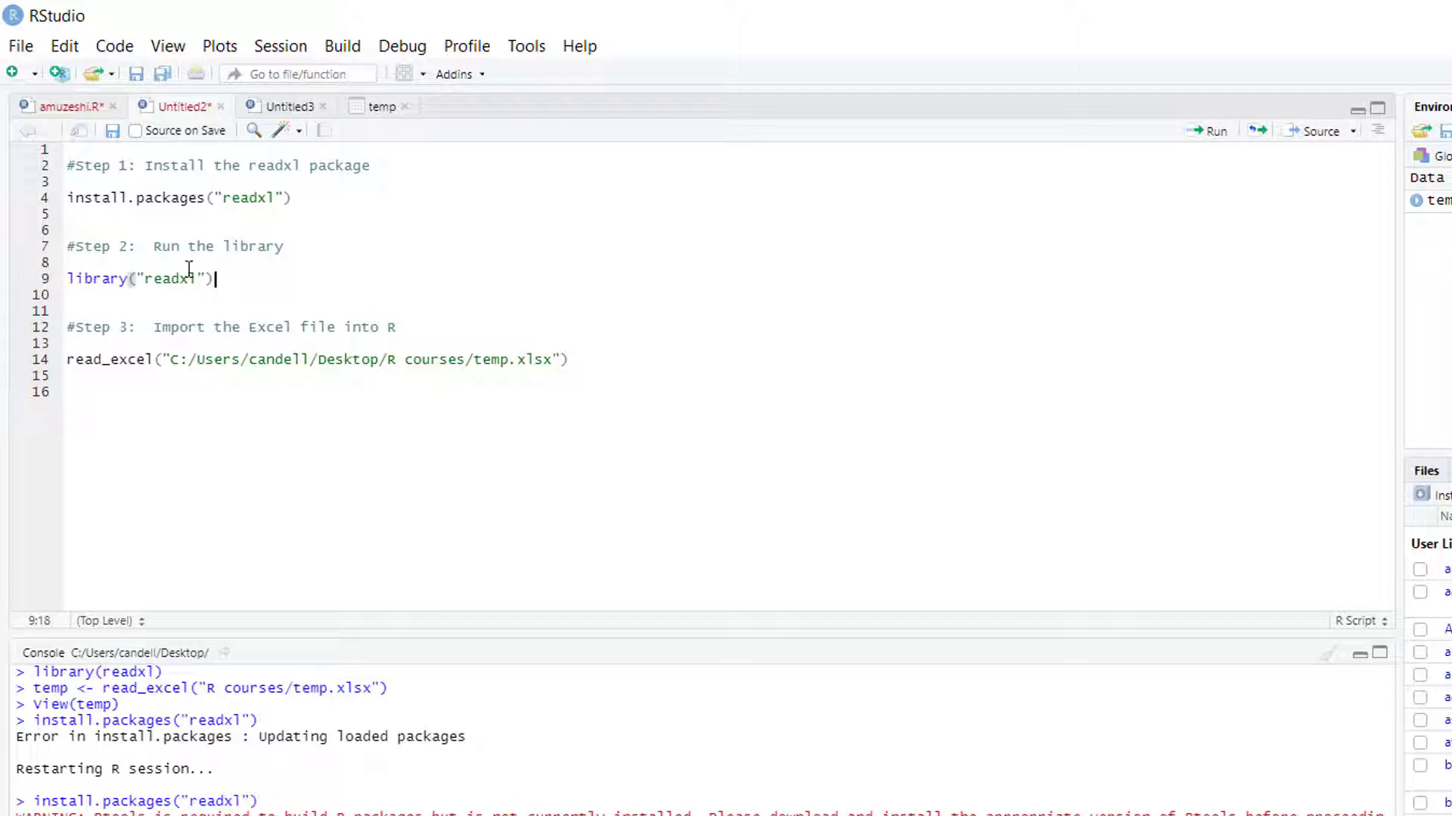
pyautogui.moveTo(135, 289)
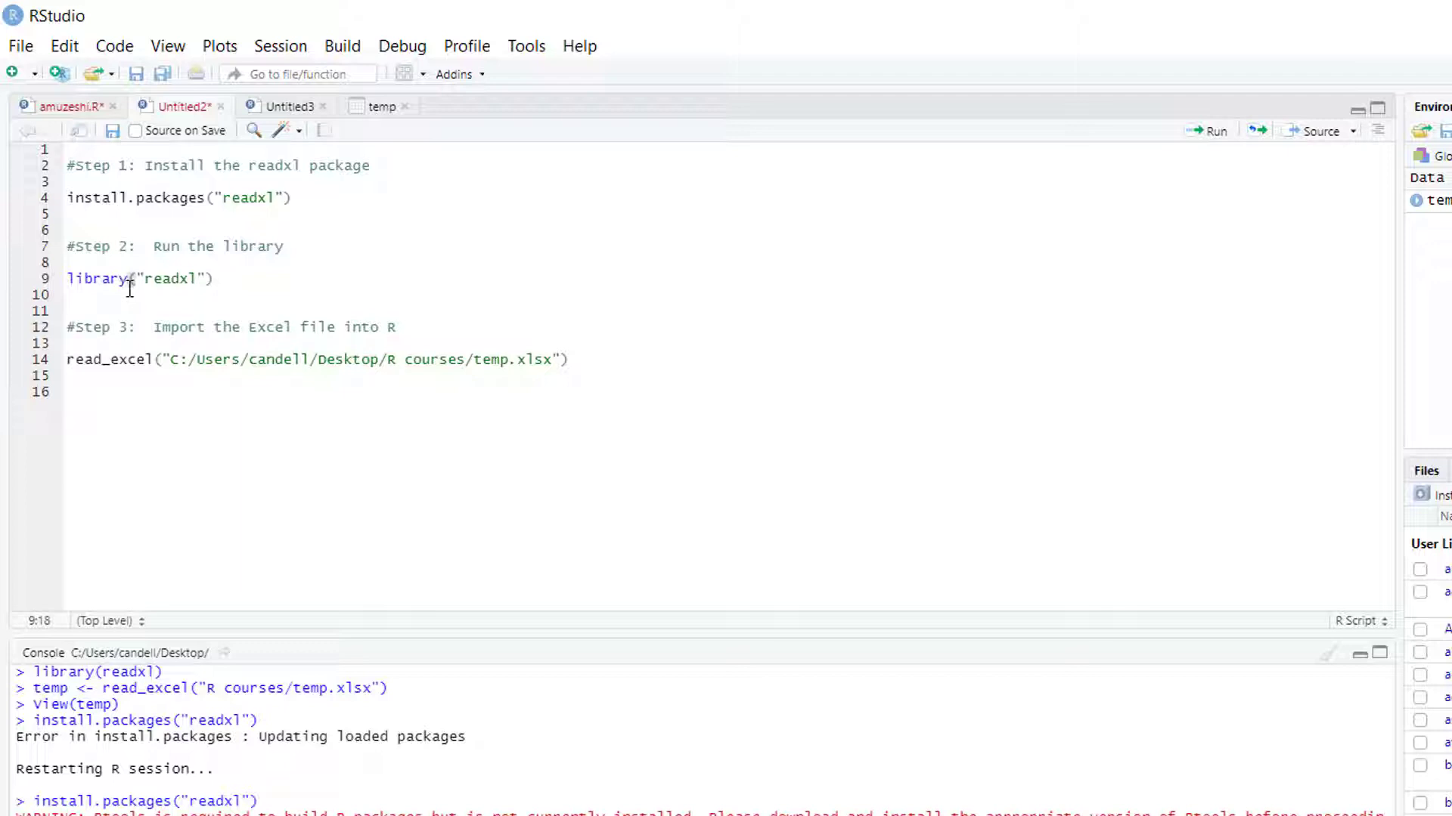
pyautogui.click(214, 277)
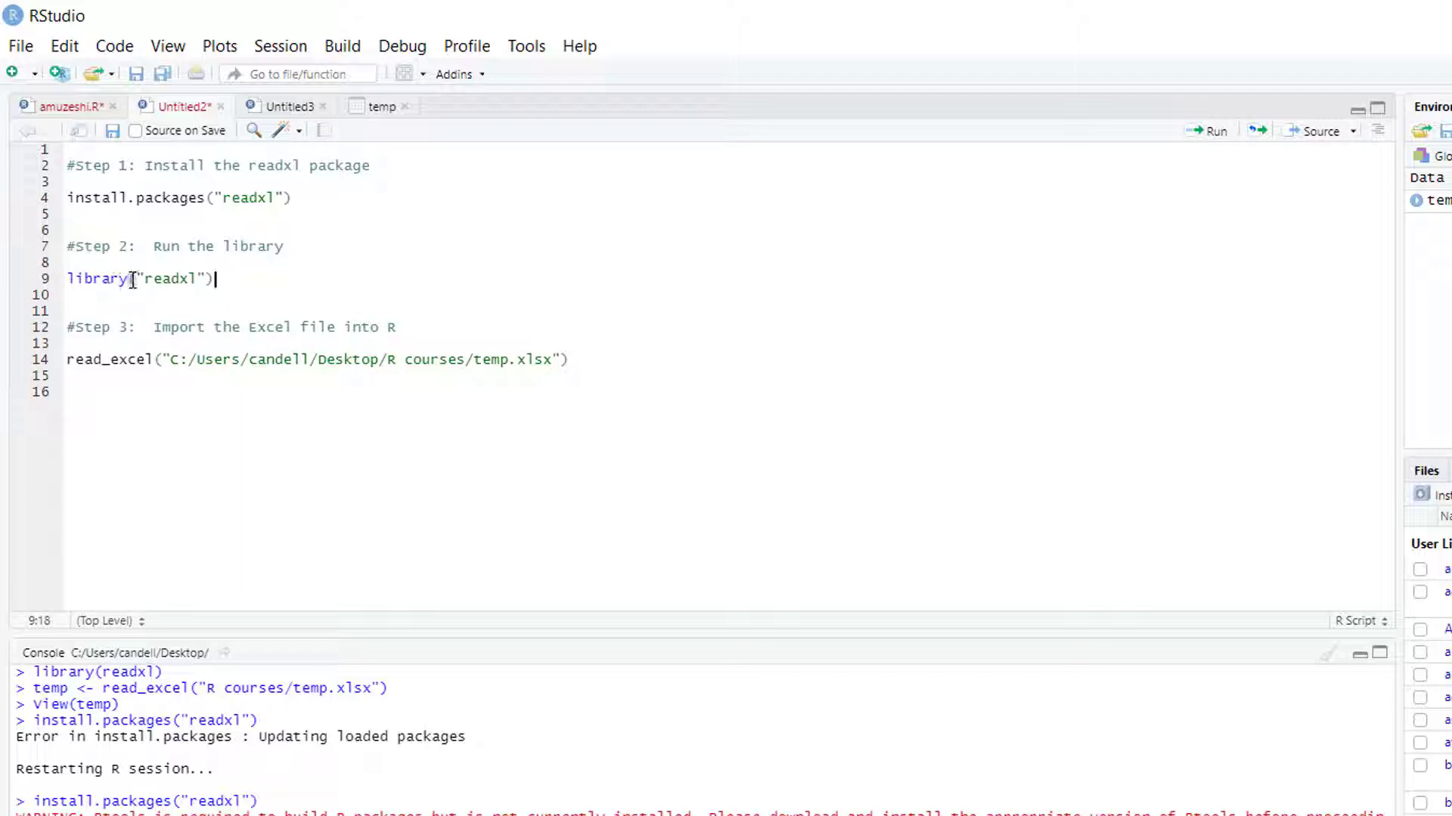
pyautogui.click(148, 294)
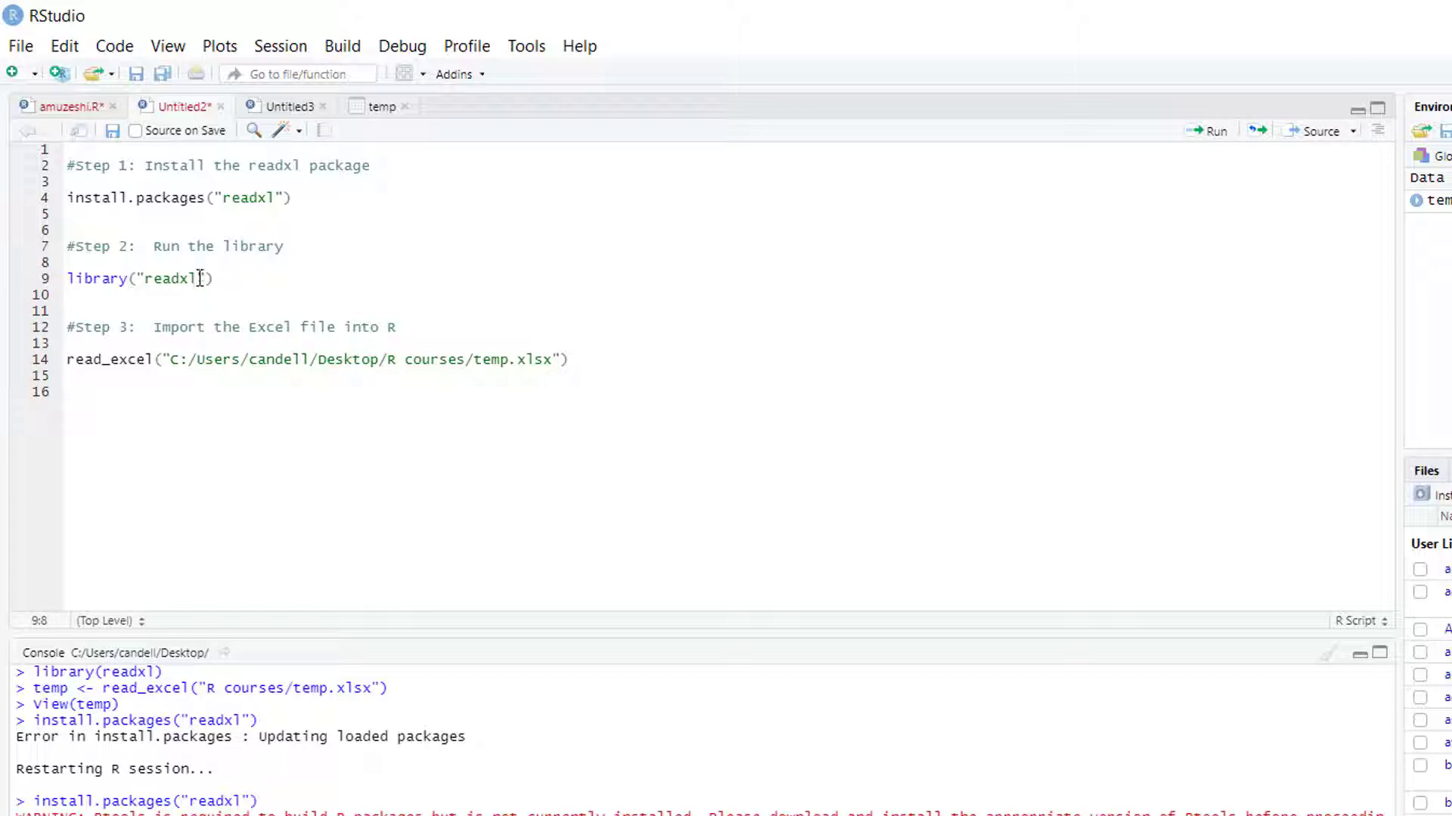
pyautogui.moveTo(798, 282)
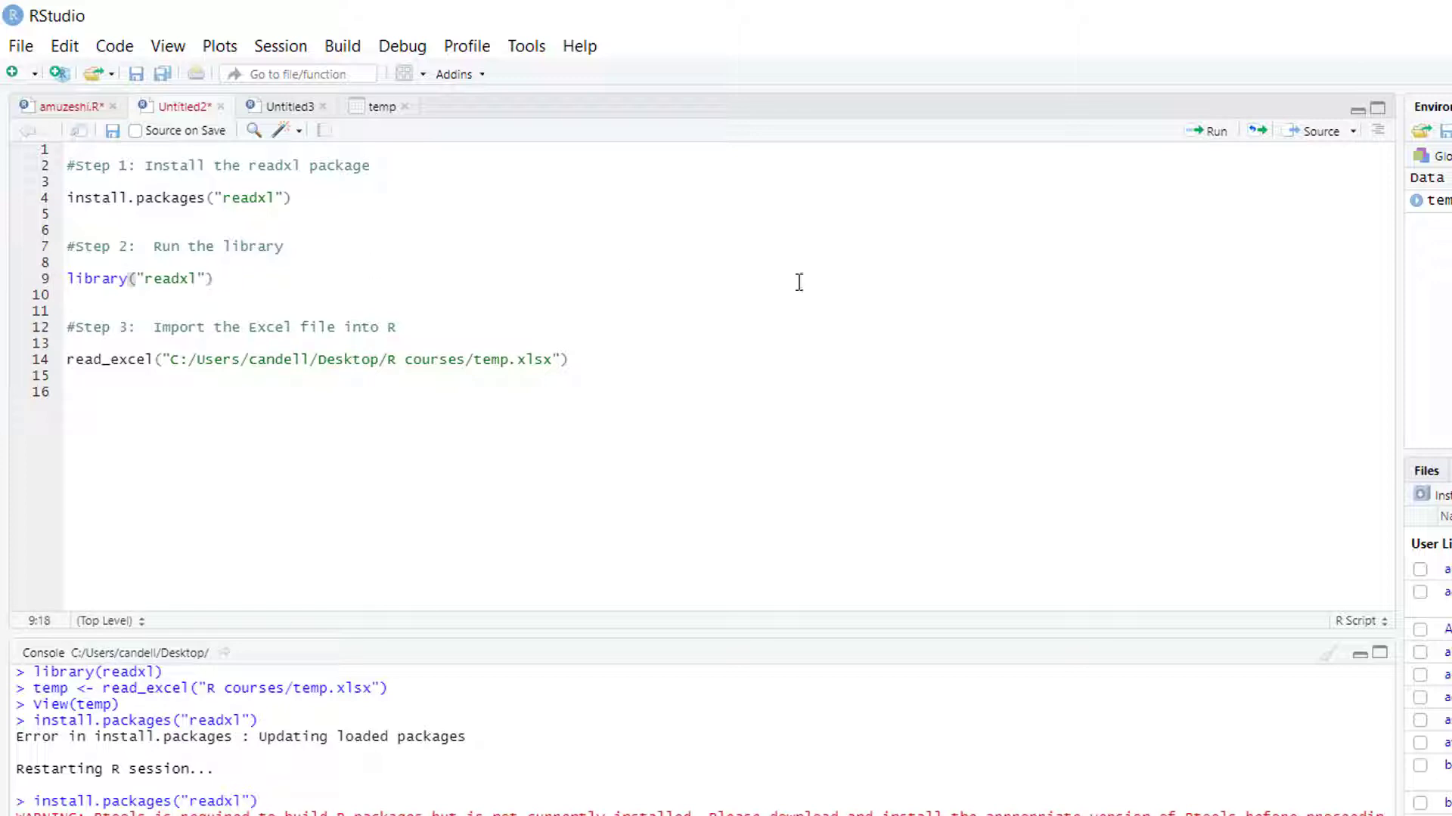
pyautogui.moveTo(1184, 128)
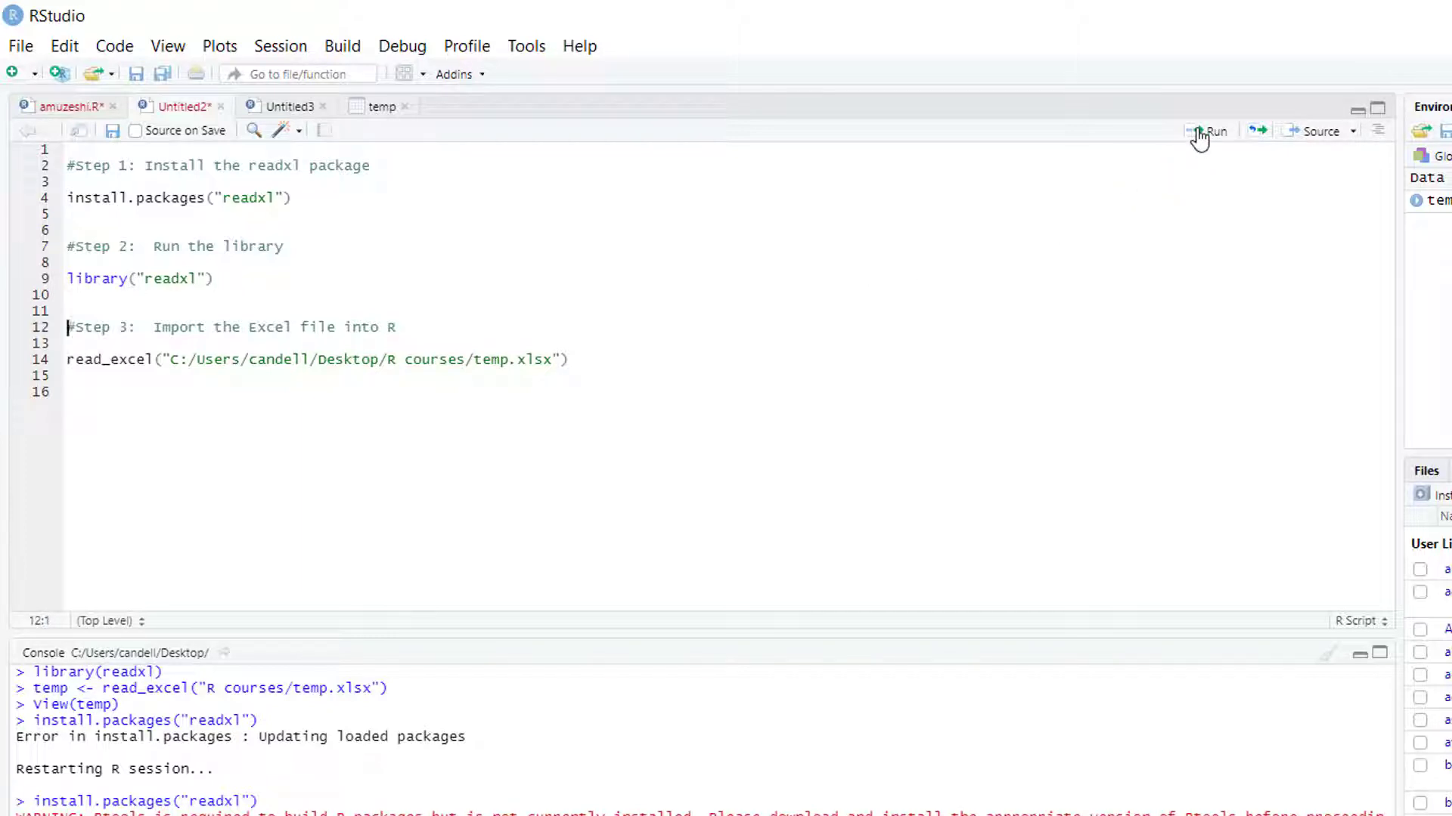
# - Run library("readxl") and read_excel on temp.xlsx, then switch to Untitled3
pyautogui.click(214, 279)
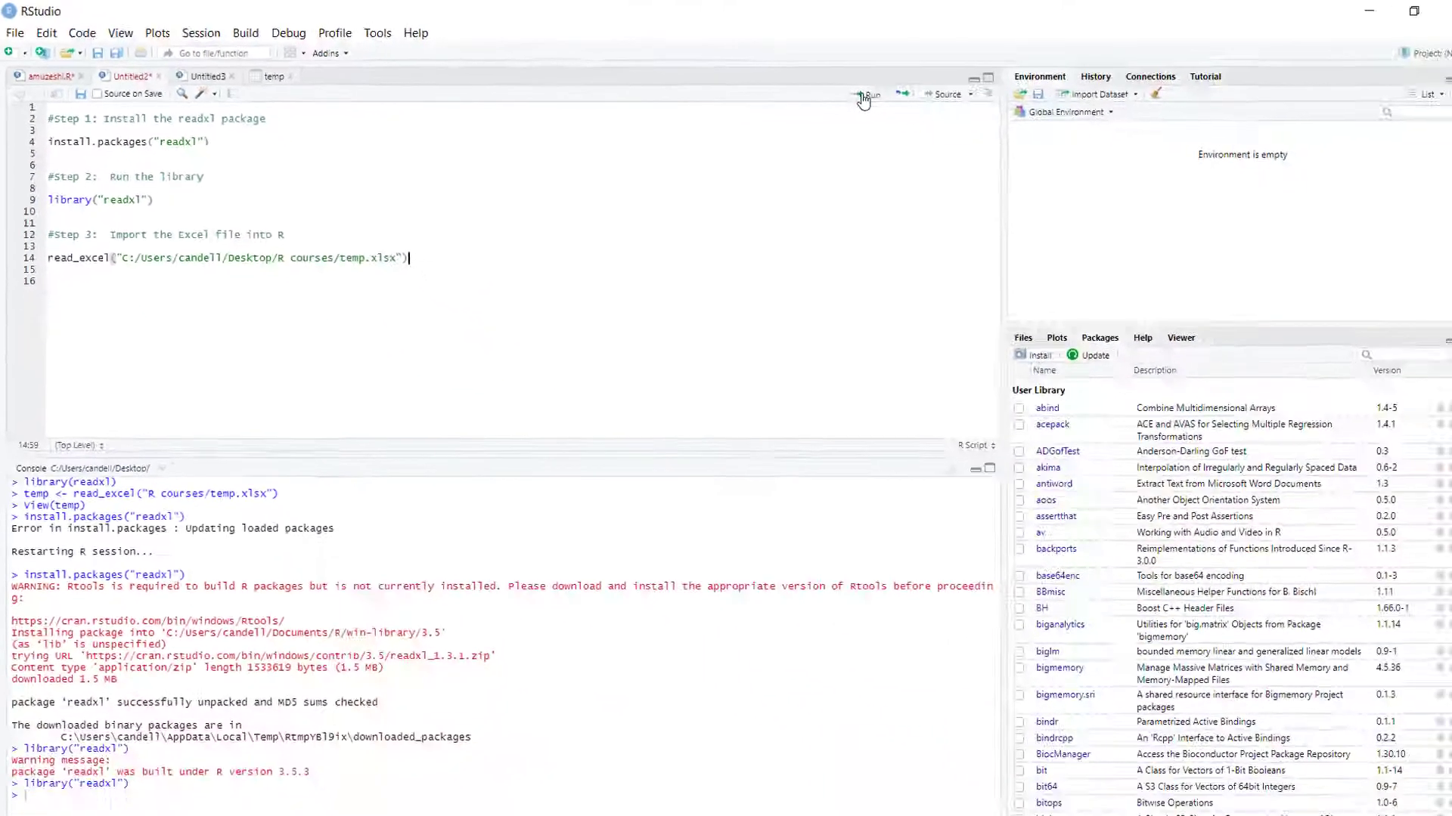
pyautogui.click(848, 92)
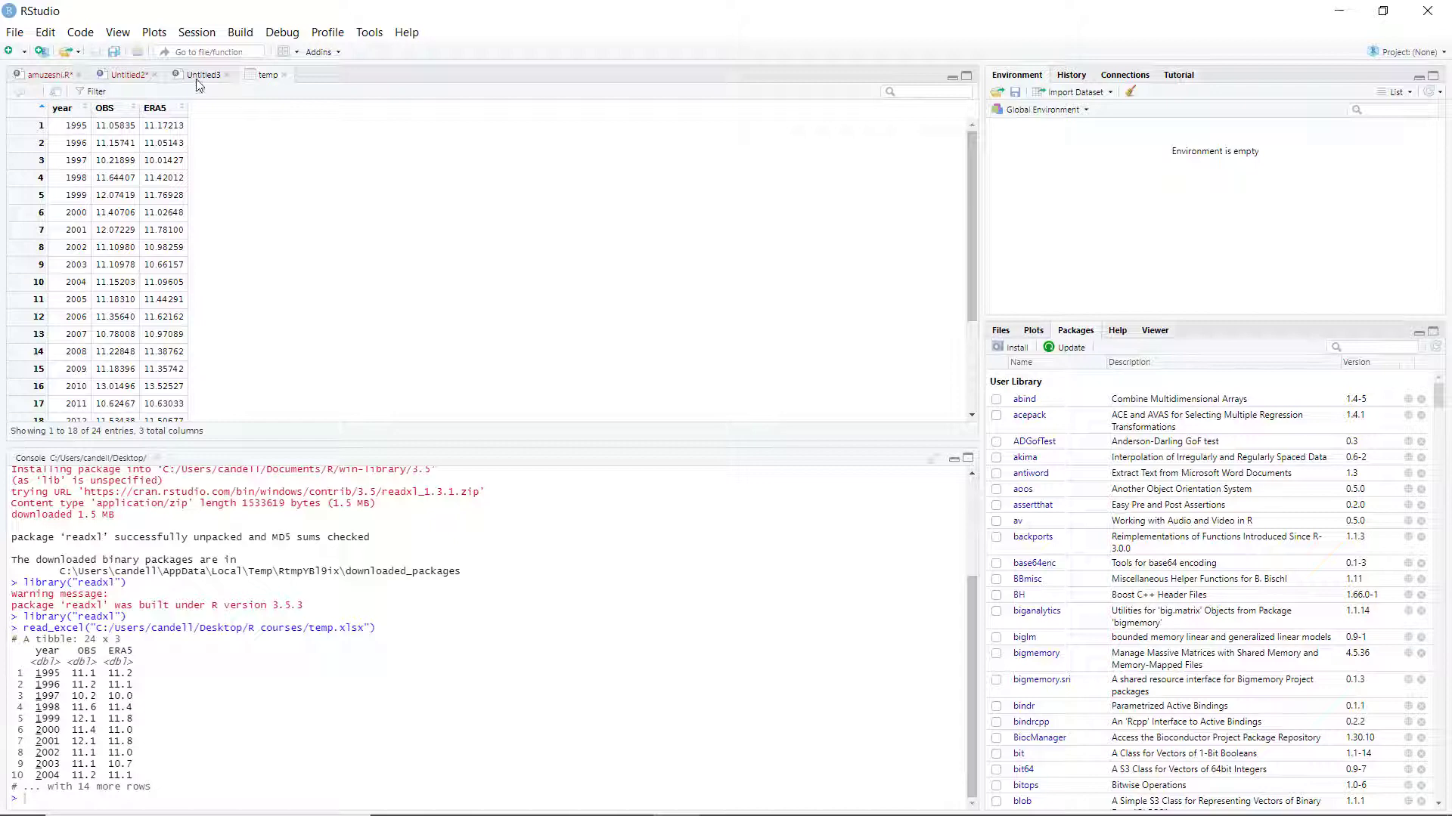
pyautogui.click(201, 74)
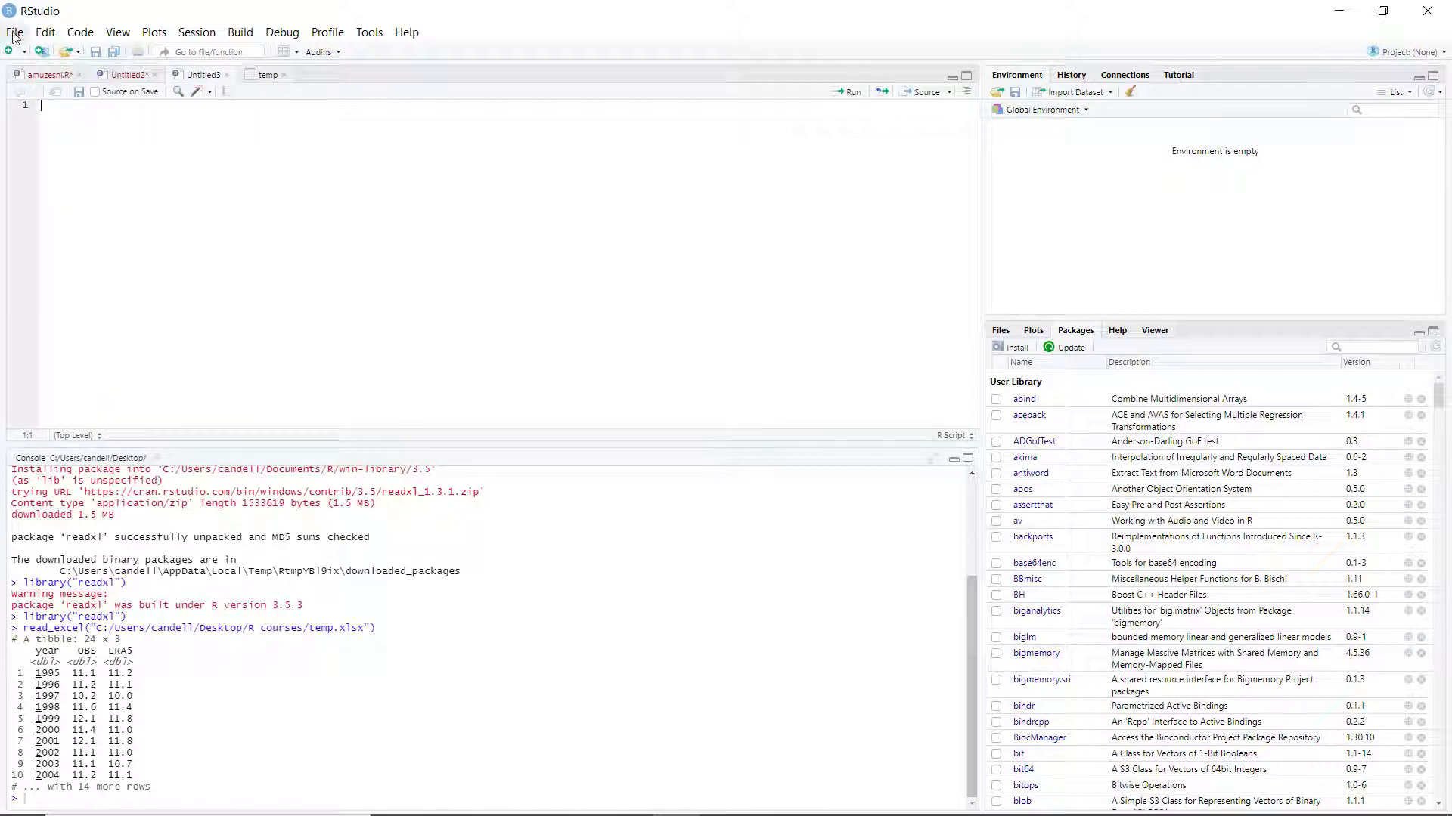
# - Save the script as 'Import Excel file.R' using File > Save As
pyautogui.click(14, 32)
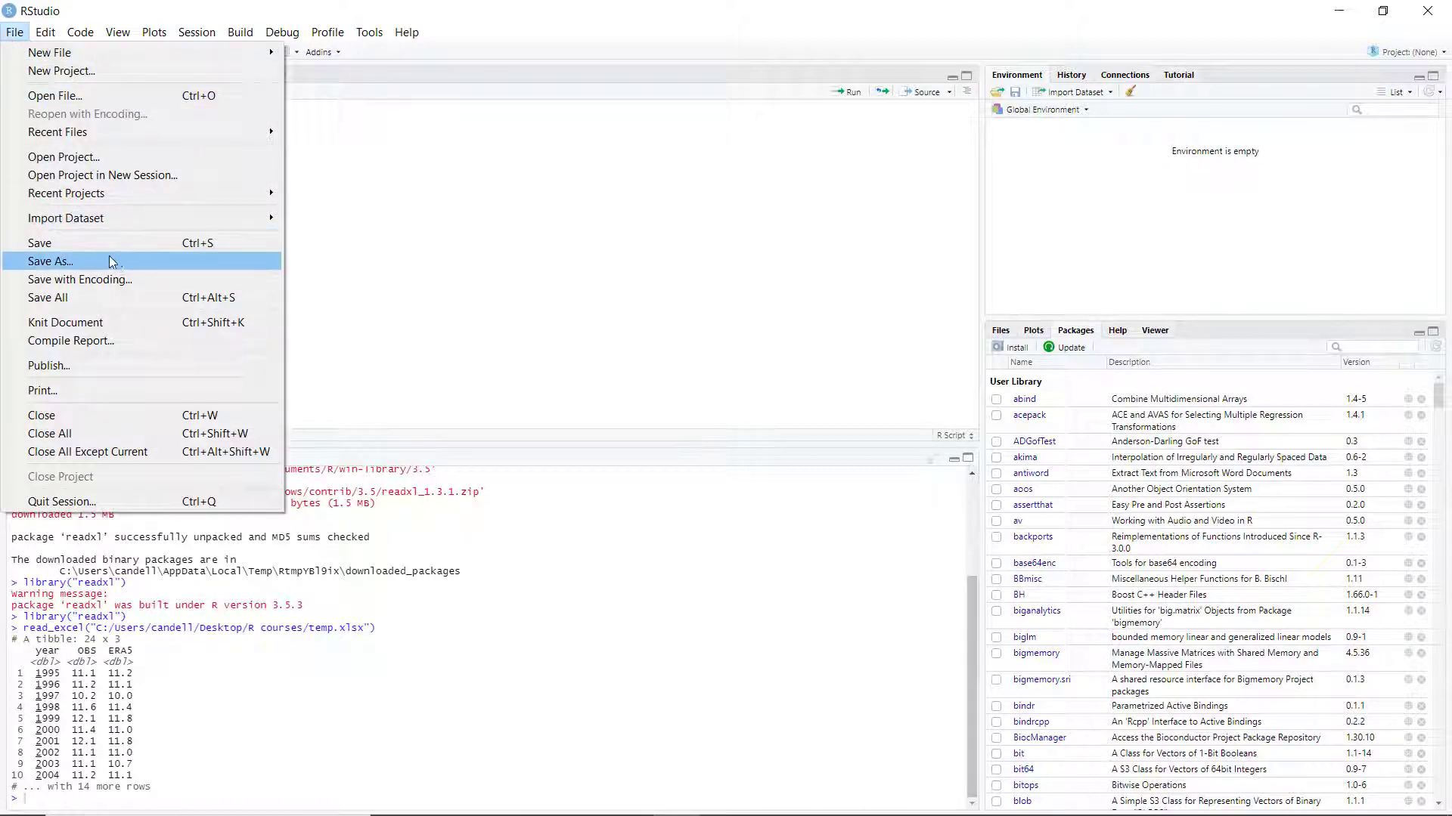
pyautogui.click(50, 260)
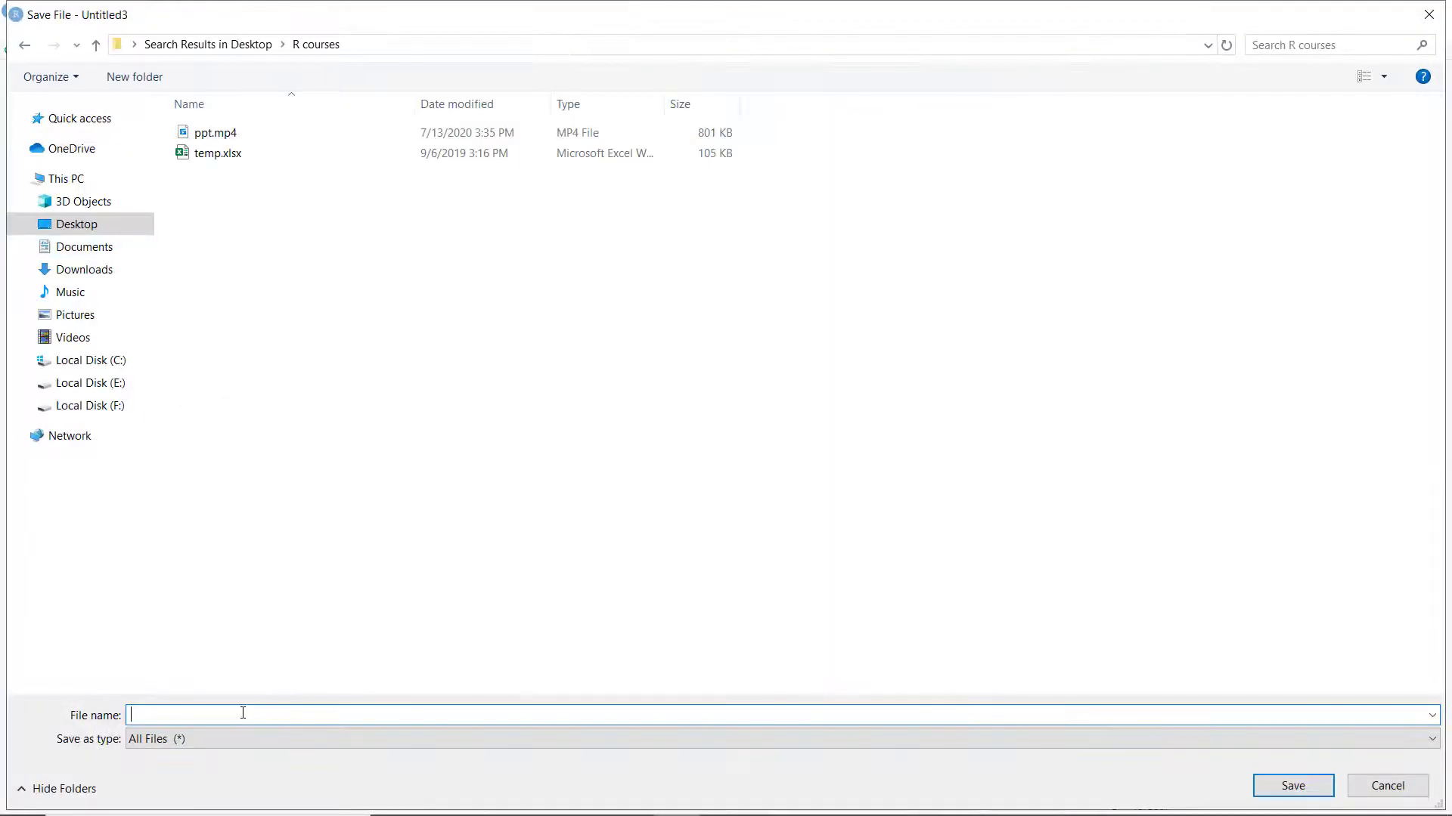
pyautogui.write('Import')
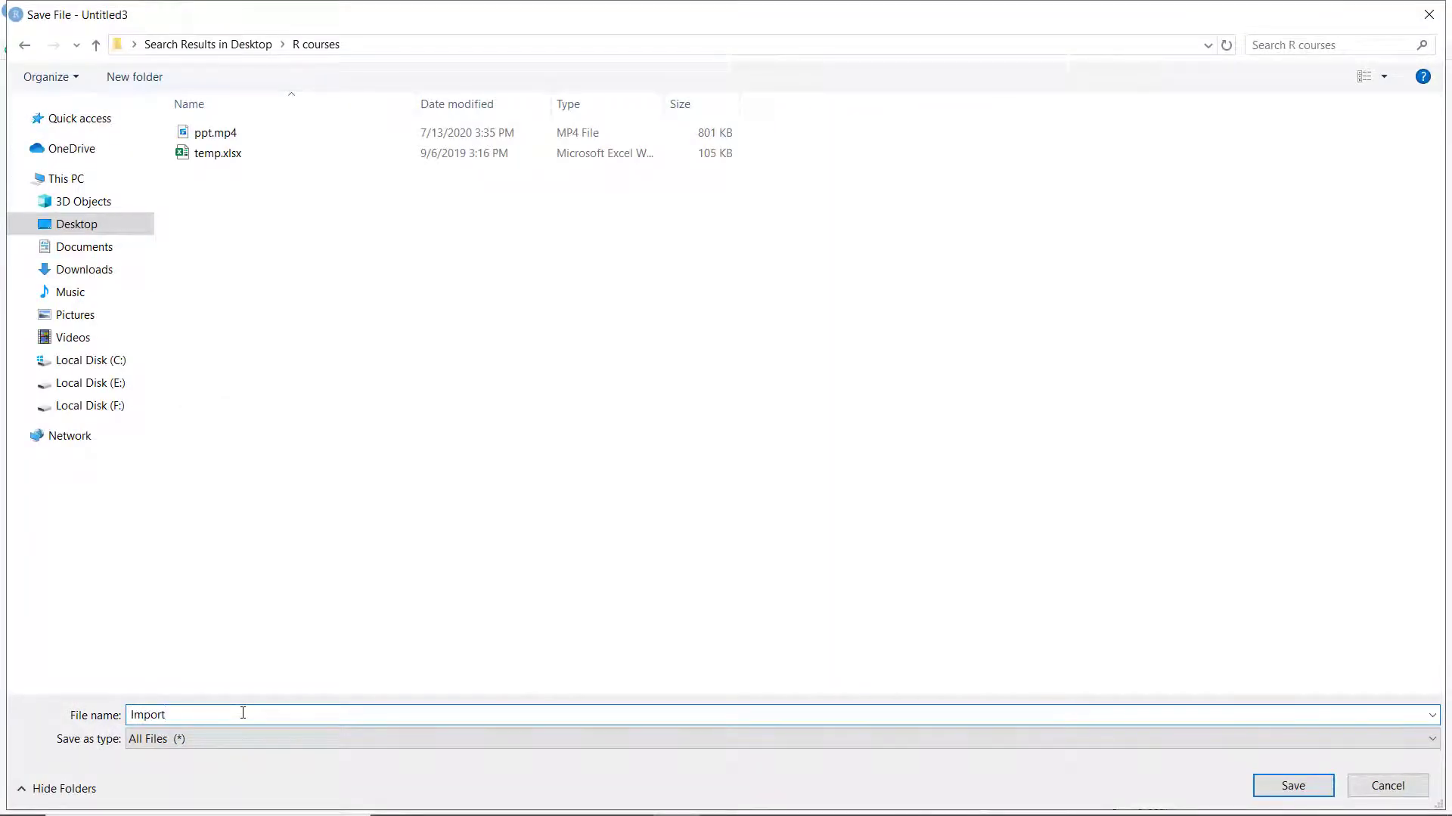
pyautogui.write('Eca')
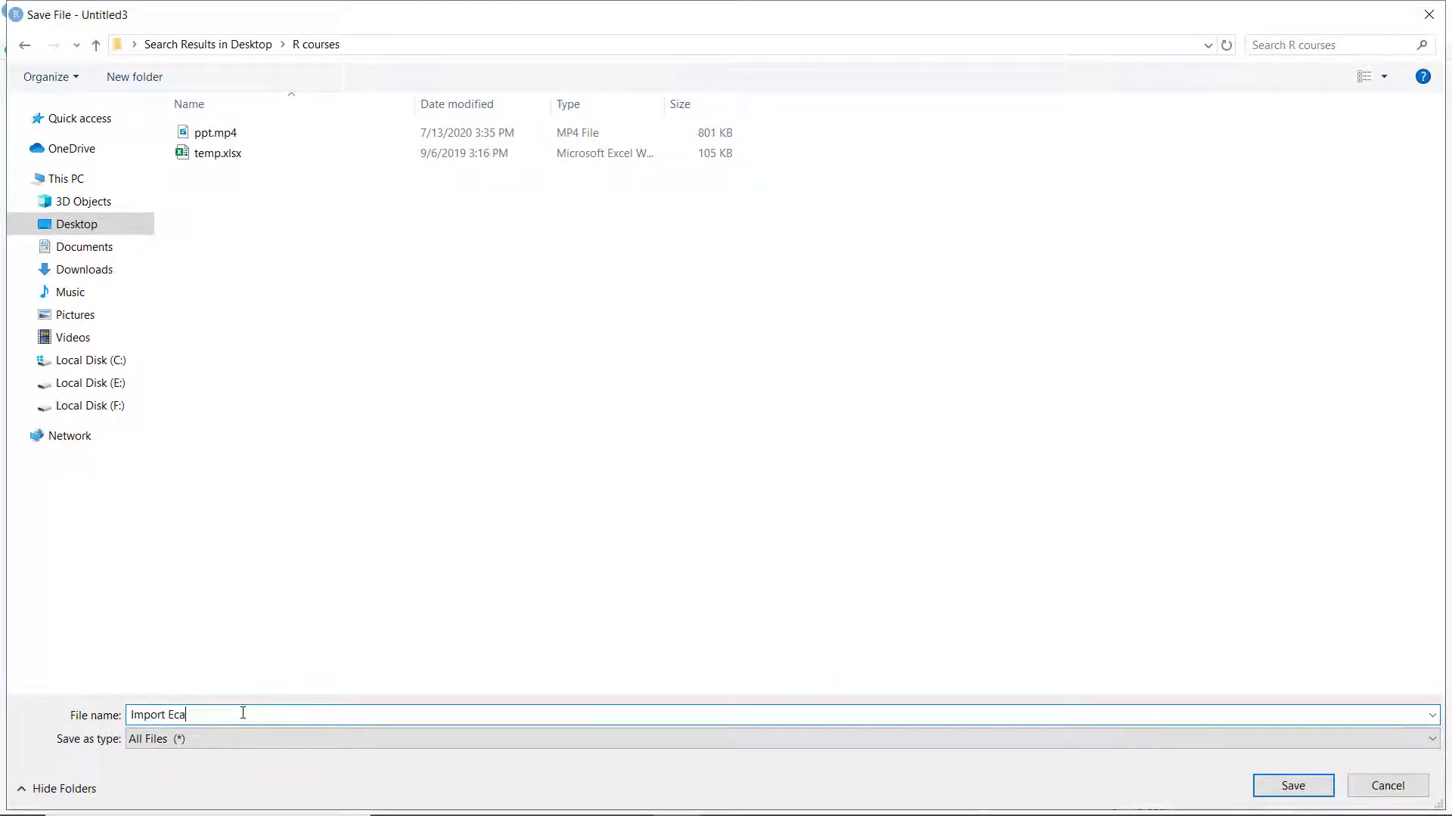
pyautogui.press('Backspace')
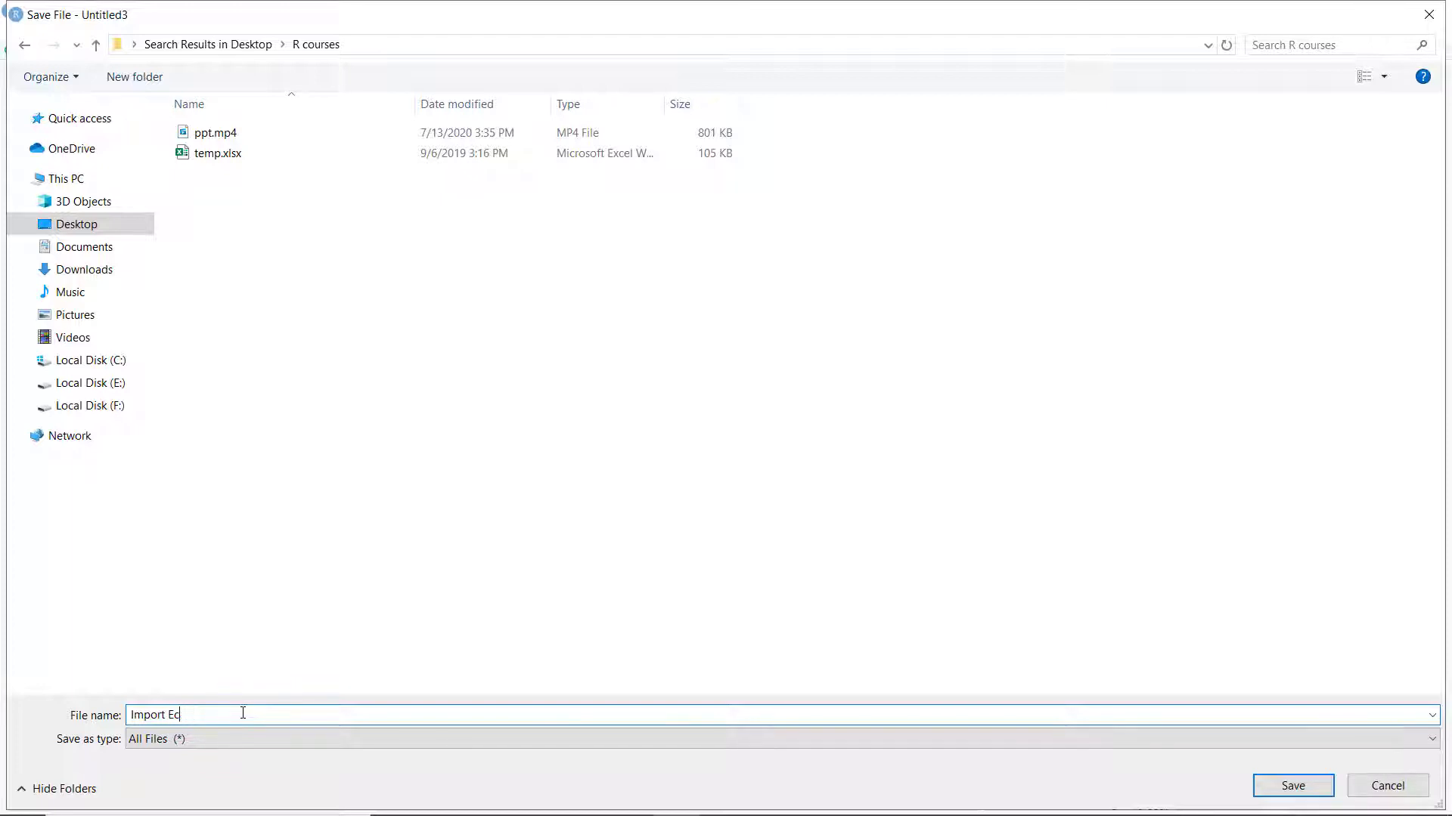
pyautogui.write('xel')
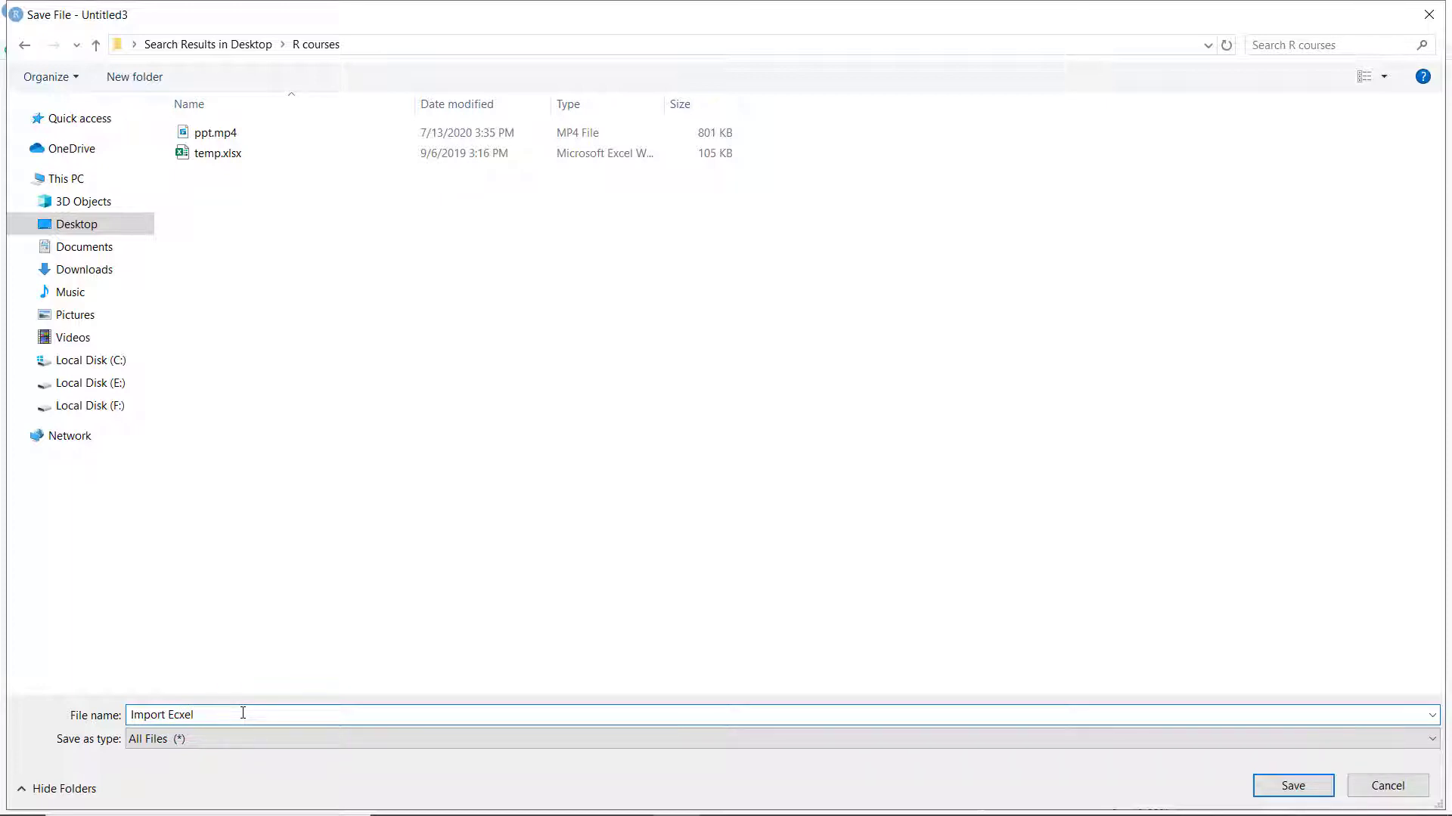
pyautogui.write('file')
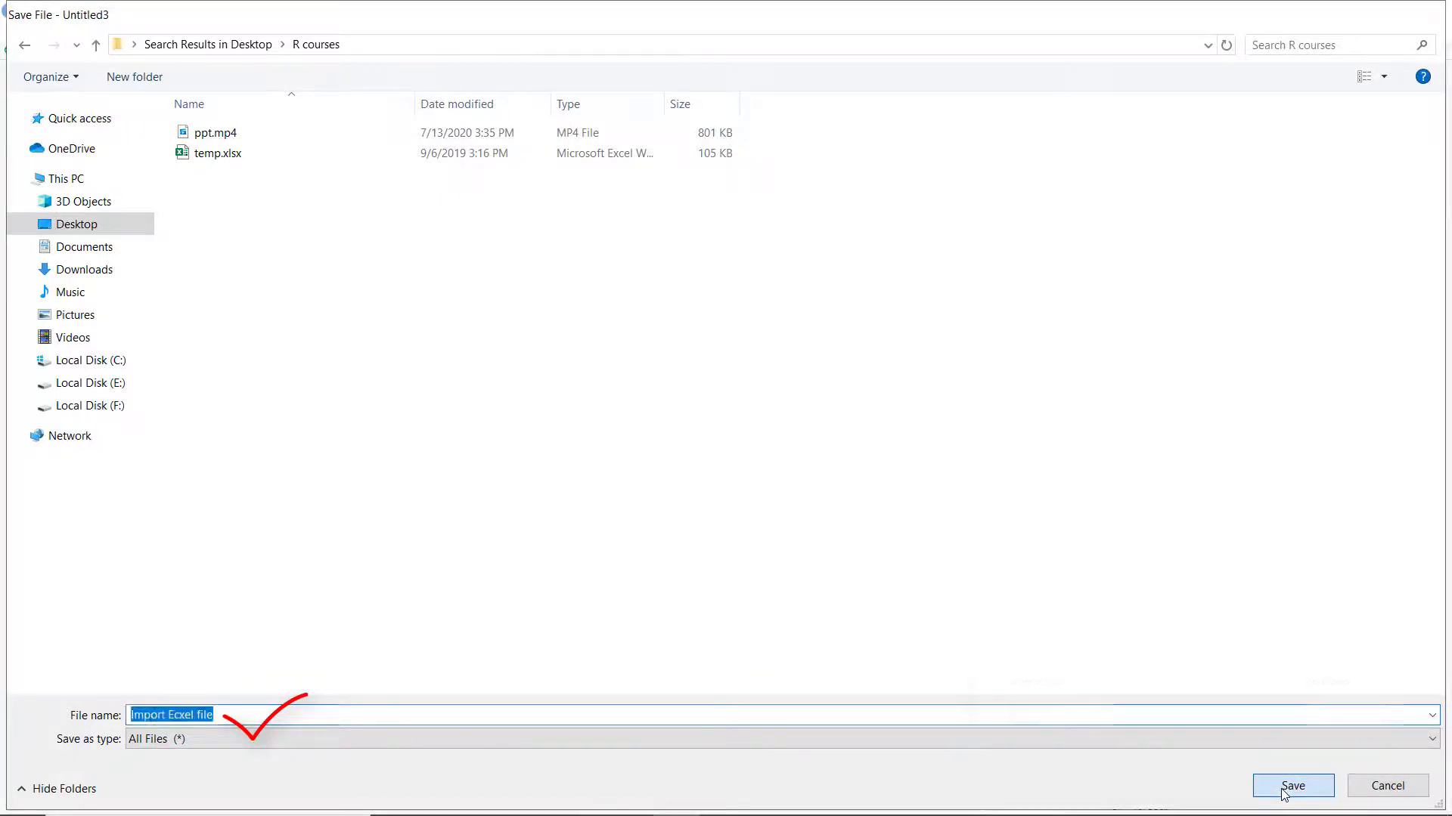
pyautogui.click(1291, 785)
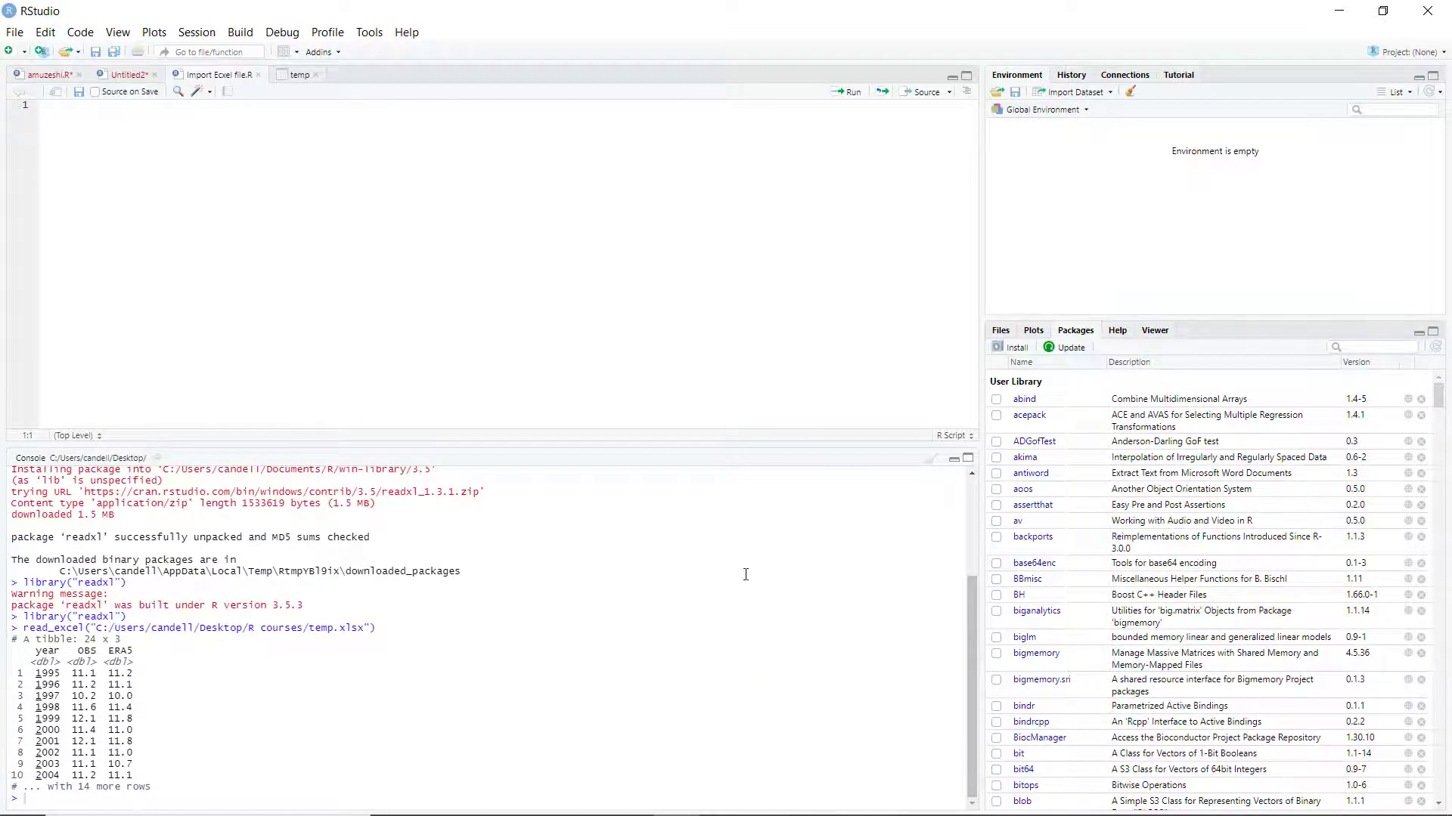